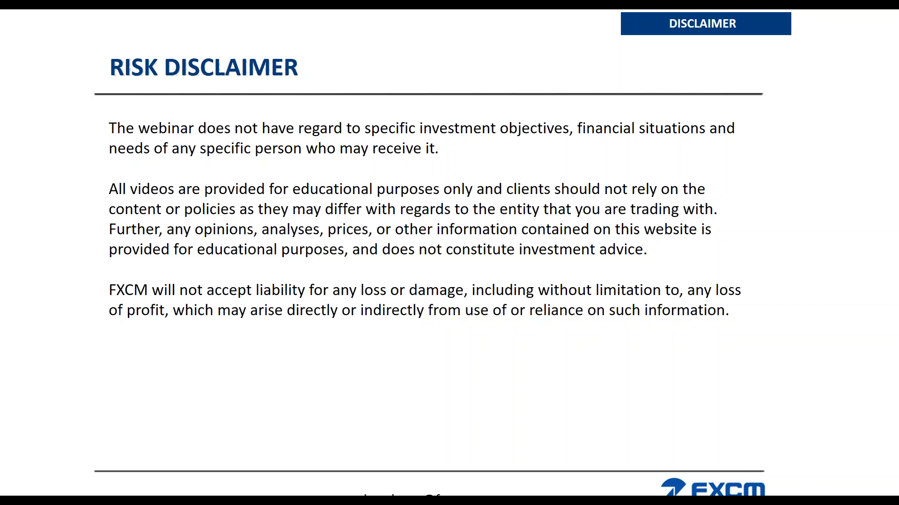
{"action": "mouse_move", "coordinate": [297, 337]}
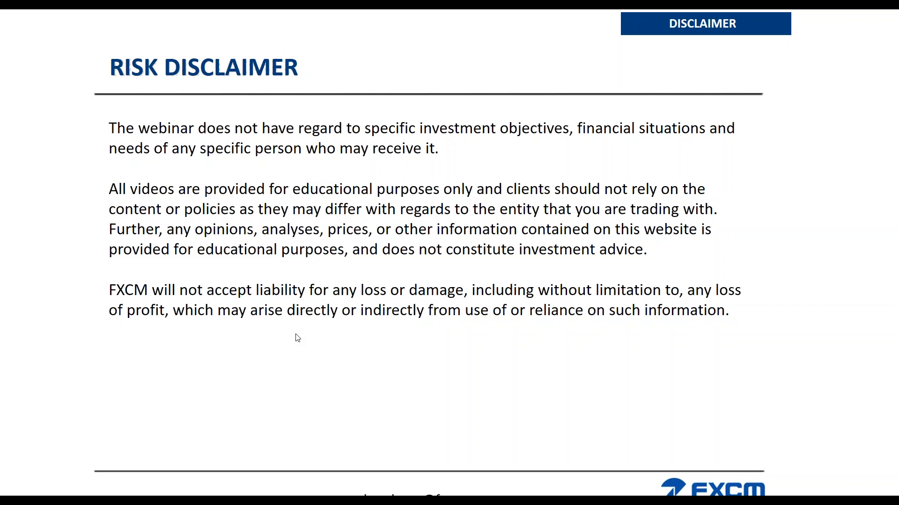
Step: End the PowerPoint slideshow with Escape and move to the fxcm.za.com homepage
{"action": "key", "text": "Escape"}
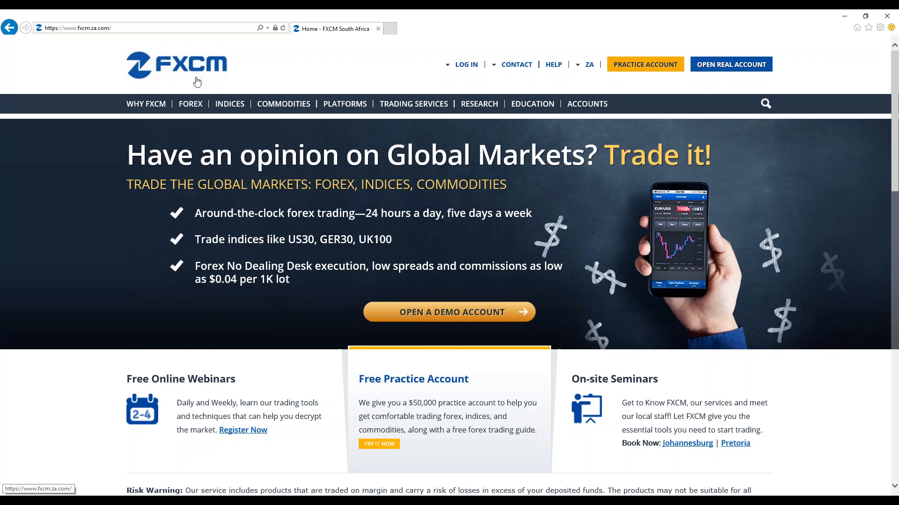
Step: Go to the Education overview page from the top navigation bar
{"action": "left_click", "coordinate": [532, 104]}
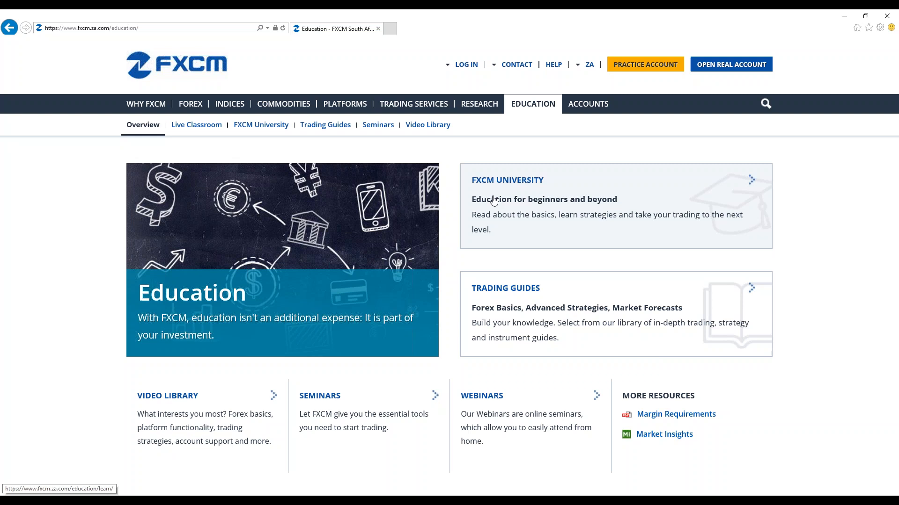
{"action": "mouse_move", "coordinate": [479, 187]}
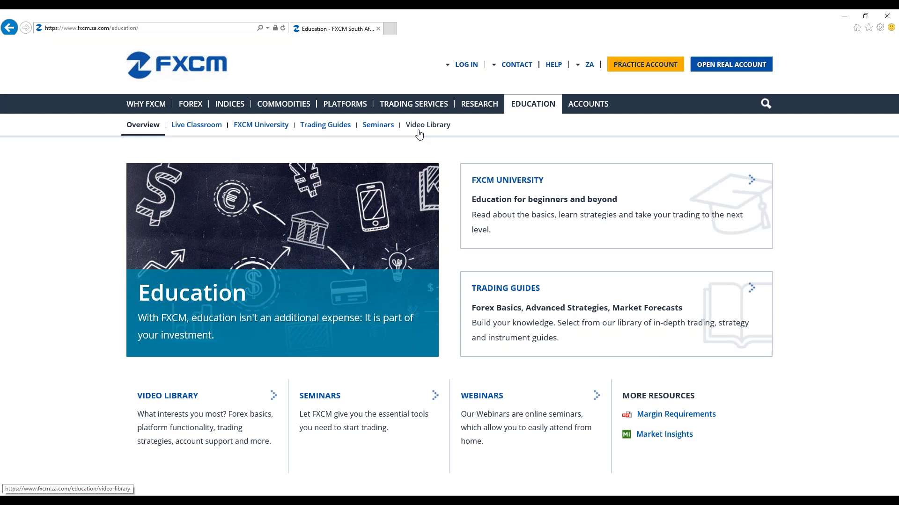
Step: View the Live Classroom webinar schedule and scroll through the weekly sessions table
{"action": "left_click", "coordinate": [196, 125]}
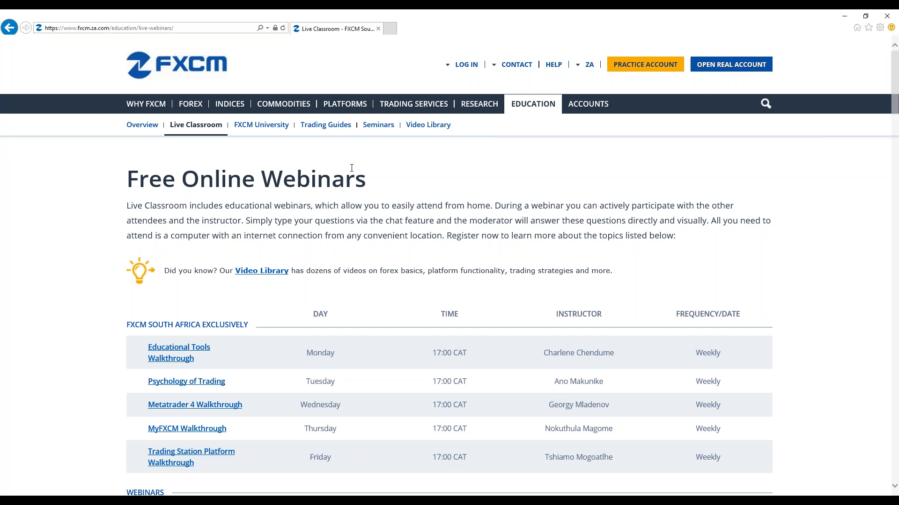
{"action": "scroll", "scroll_direction": "down", "scroll_amount": 3}
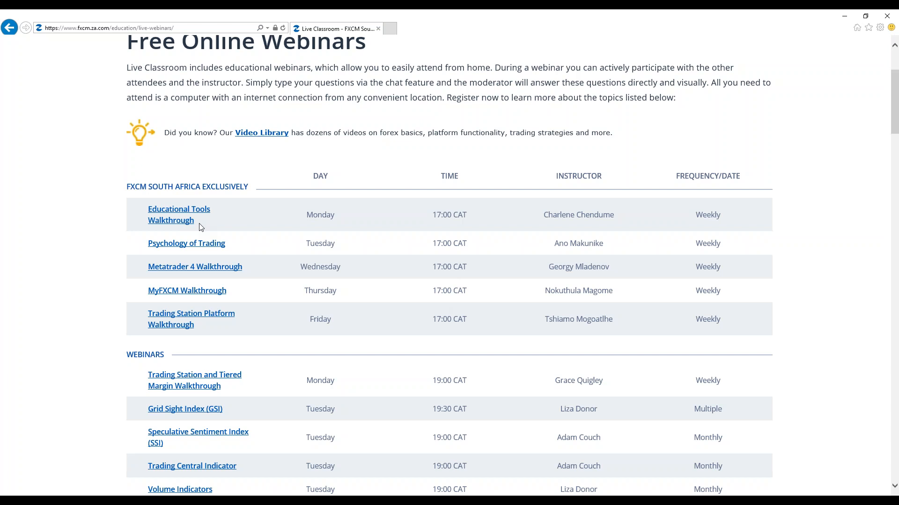
{"action": "mouse_move", "coordinate": [186, 247]}
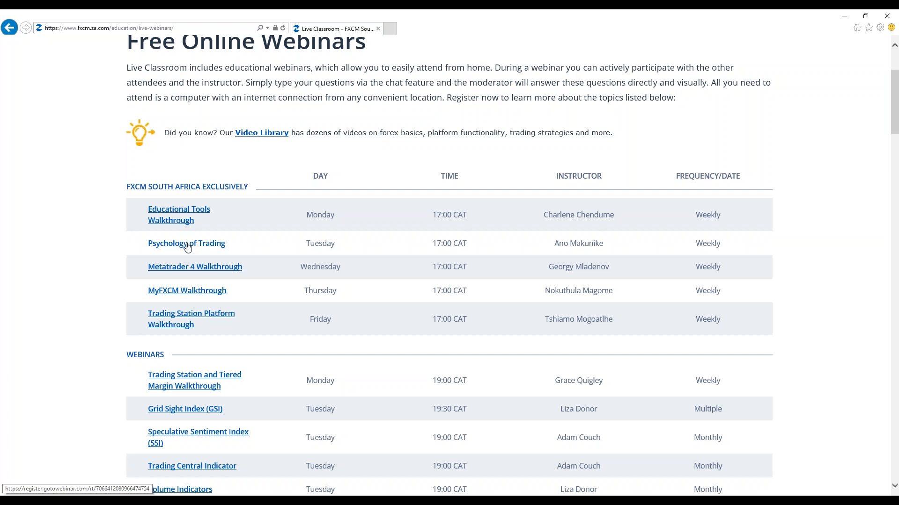
{"action": "mouse_move", "coordinate": [220, 271]}
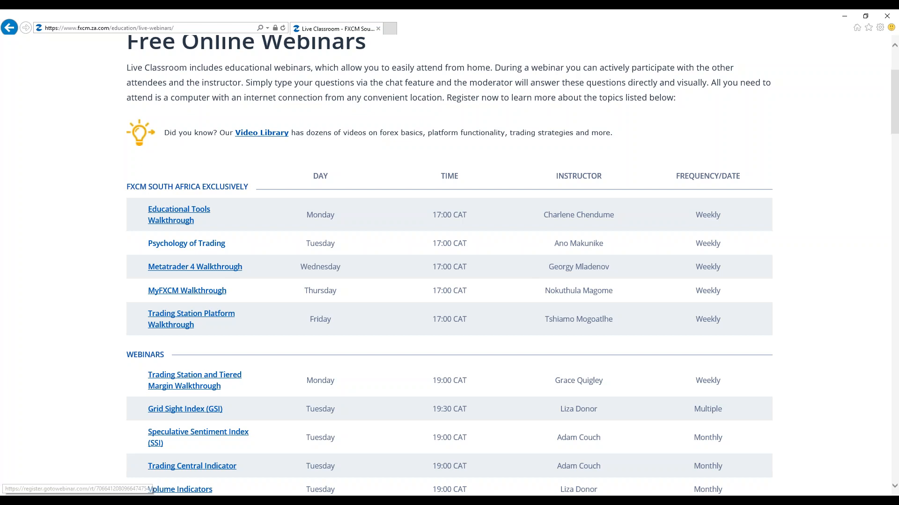
{"action": "scroll", "scroll_direction": "down", "scroll_amount": 3}
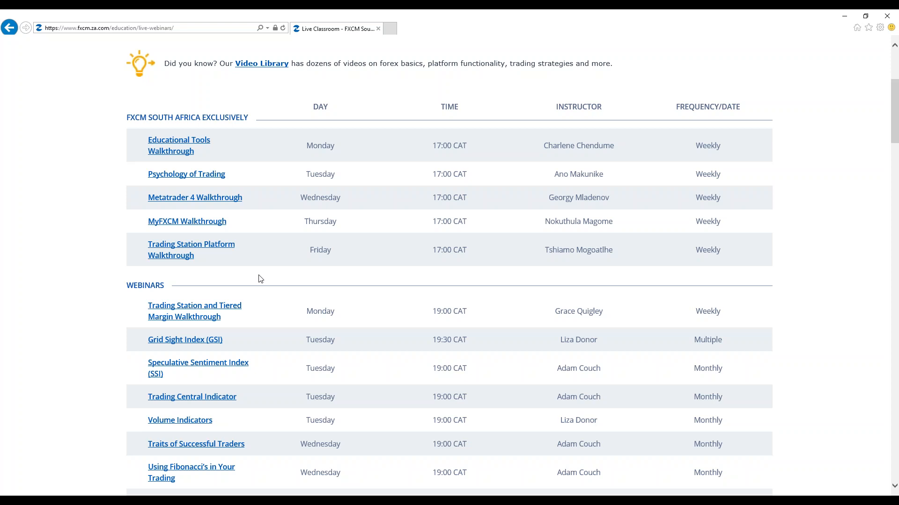
{"action": "scroll", "scroll_direction": "down", "scroll_amount": 3}
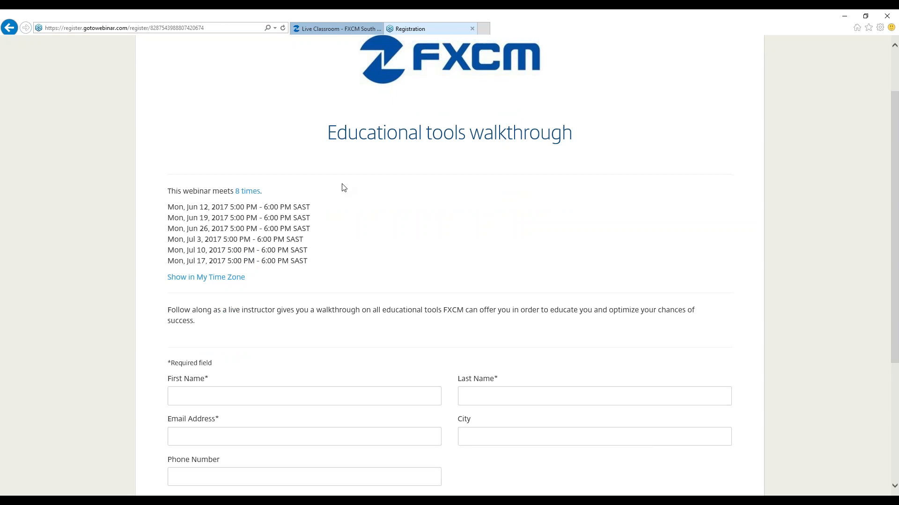
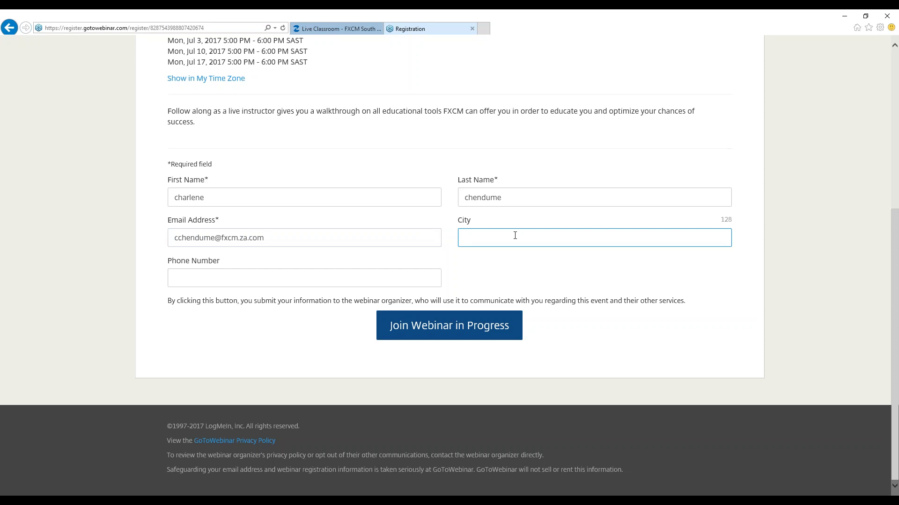
{"action": "type", "text": "johannesburg"}
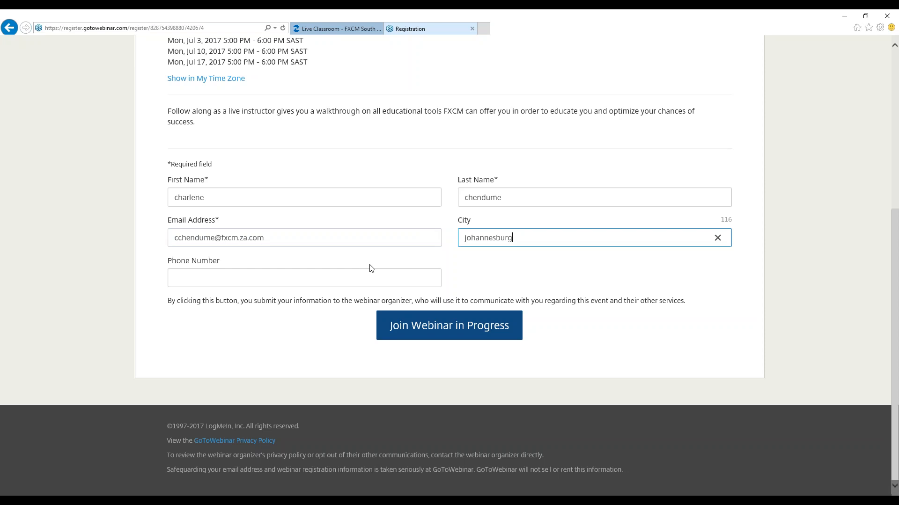
{"action": "scroll", "scroll_direction": "up", "scroll_amount": 3}
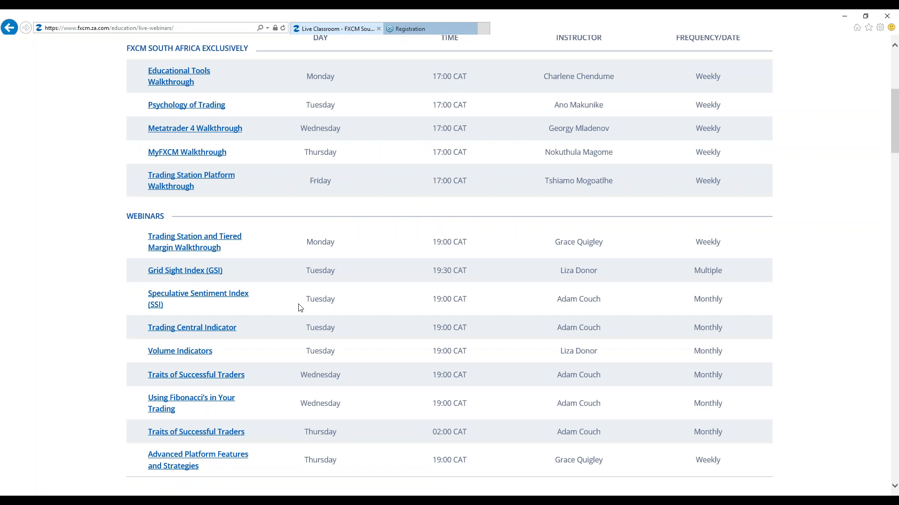
{"action": "mouse_move", "coordinate": [195, 242]}
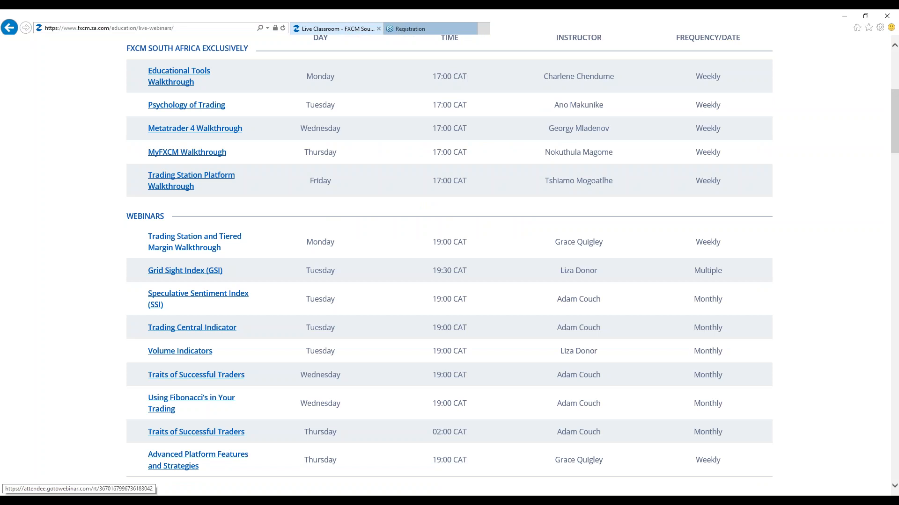
Step: Scroll down past the webinar table and back to the top of the Live Classroom page
{"action": "scroll", "scroll_direction": "down", "scroll_amount": 3}
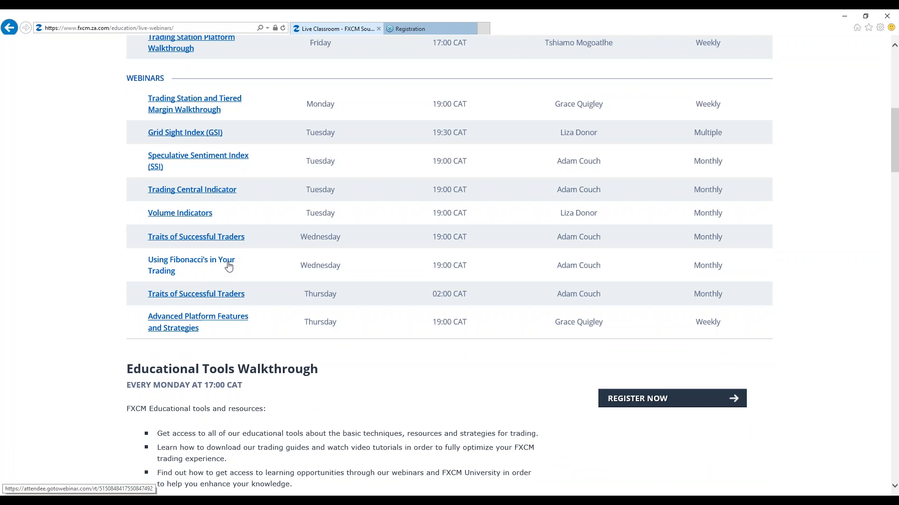
{"action": "scroll", "scroll_direction": "up", "scroll_amount": 3}
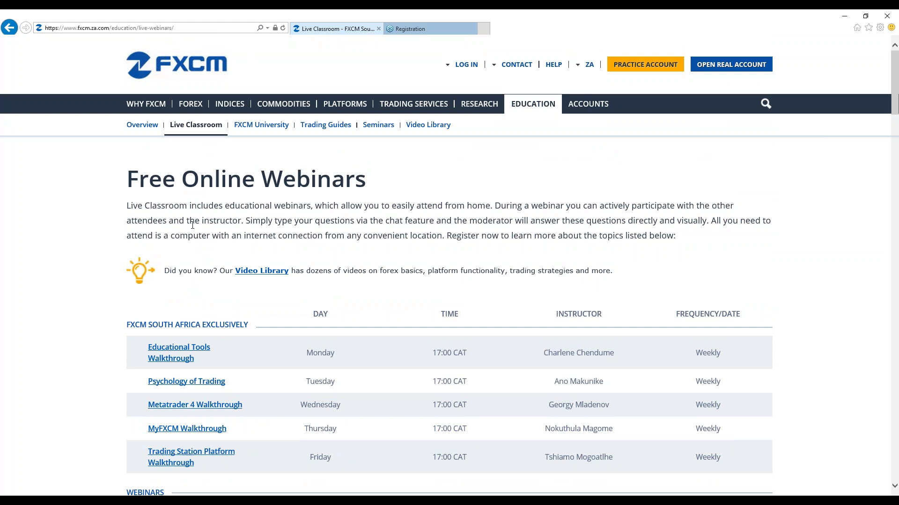
Step: Go to the FXCM University page and scroll down to the forex course levels
{"action": "left_click", "coordinate": [261, 125]}
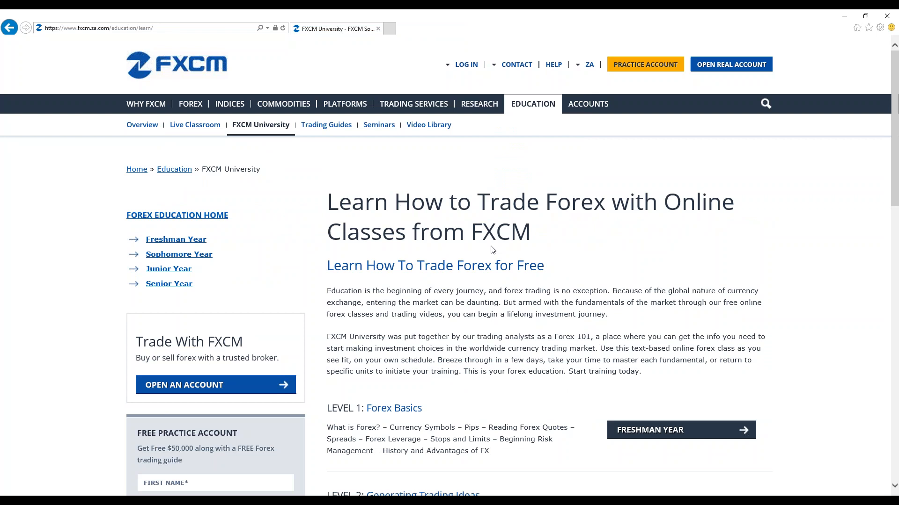
{"action": "mouse_move", "coordinate": [502, 242]}
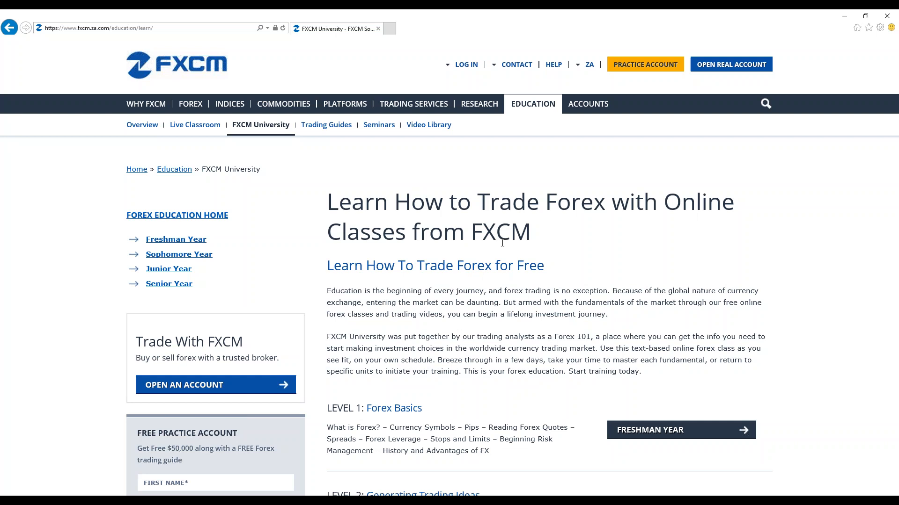
{"action": "scroll", "scroll_direction": "down", "scroll_amount": 3}
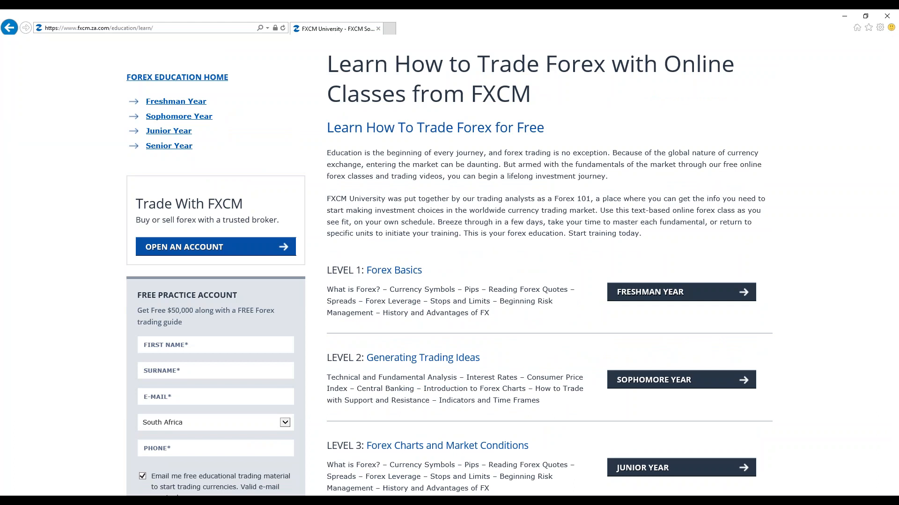
Step: Bring up the Freshman Year lessons in a new tab and then the What is Forex? lesson
{"action": "scroll", "scroll_direction": "down", "scroll_amount": 3}
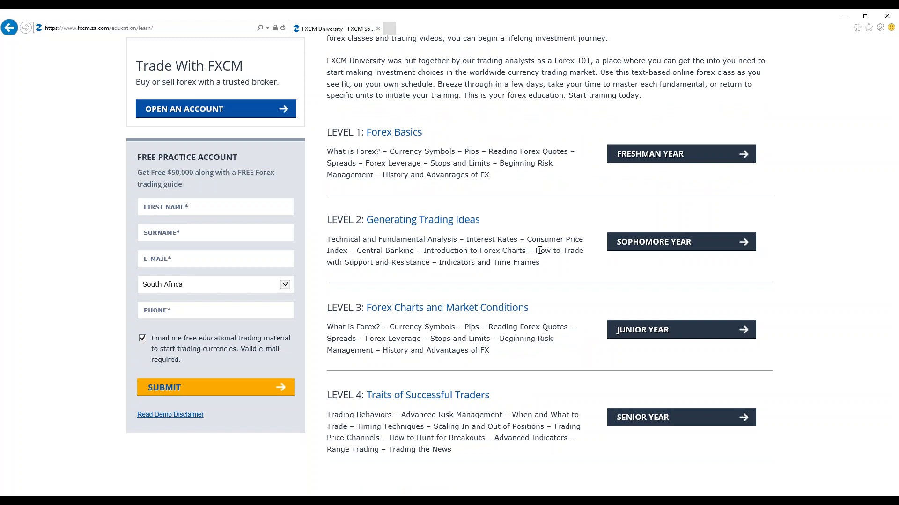
{"action": "left_click", "coordinate": [680, 153]}
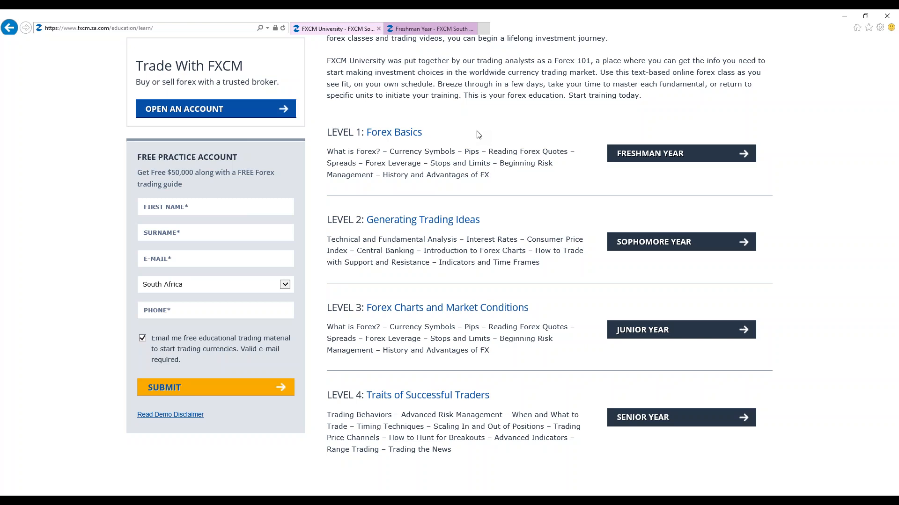
{"action": "mouse_move", "coordinate": [489, 106]}
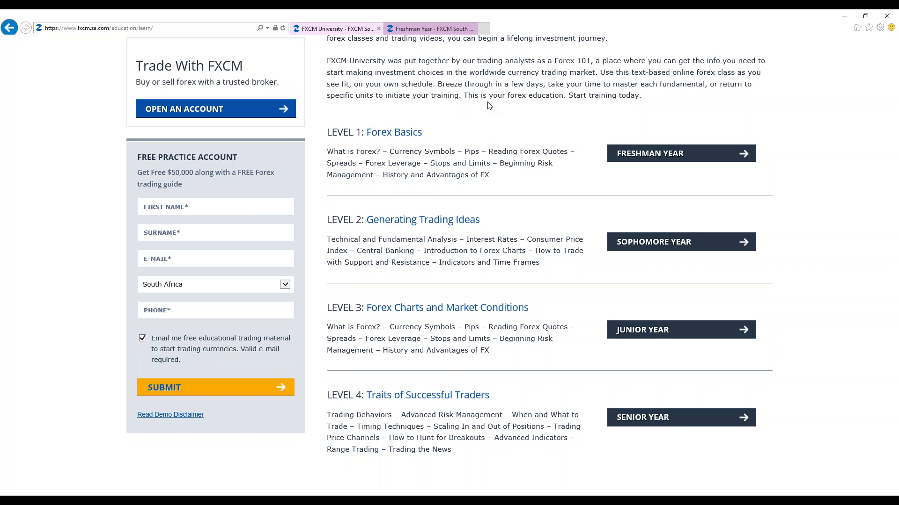
{"action": "left_click", "coordinate": [681, 153]}
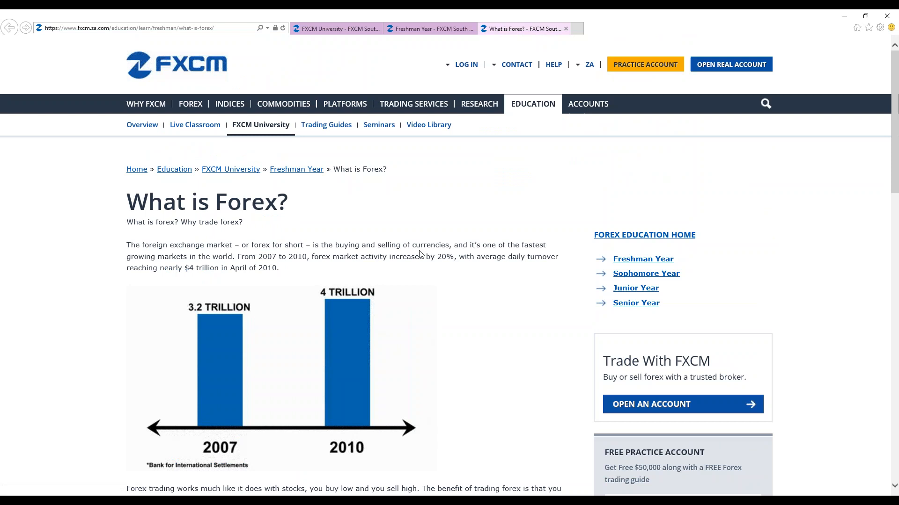
{"action": "scroll", "scroll_direction": "down", "scroll_amount": 3}
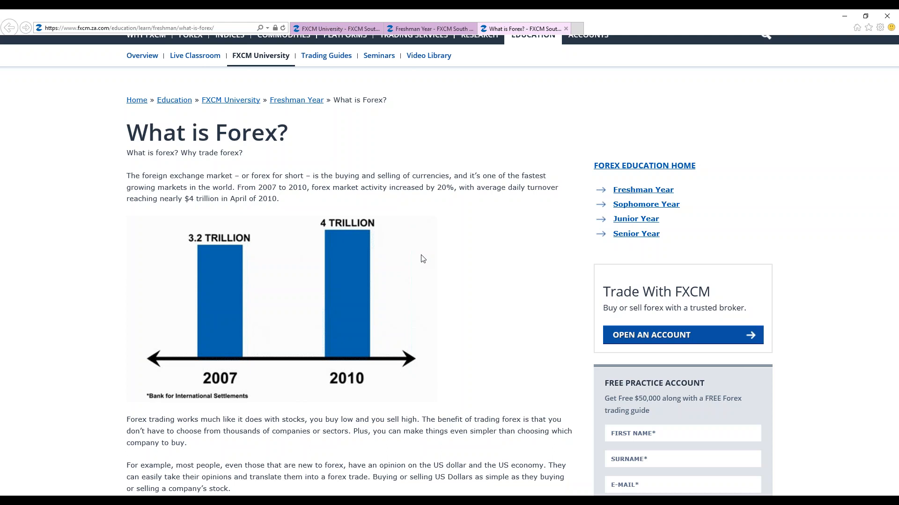
{"action": "scroll", "scroll_direction": "down", "scroll_amount": 3}
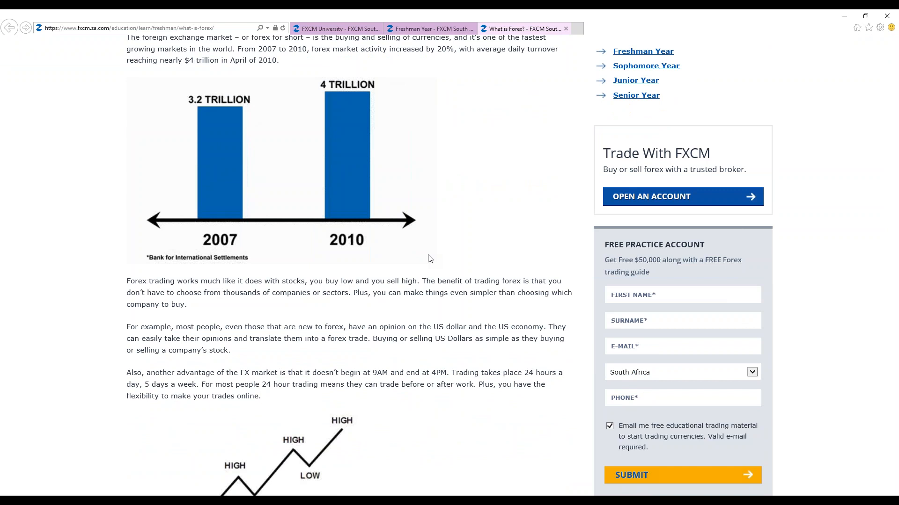
{"action": "scroll", "scroll_direction": "down", "scroll_amount": 3}
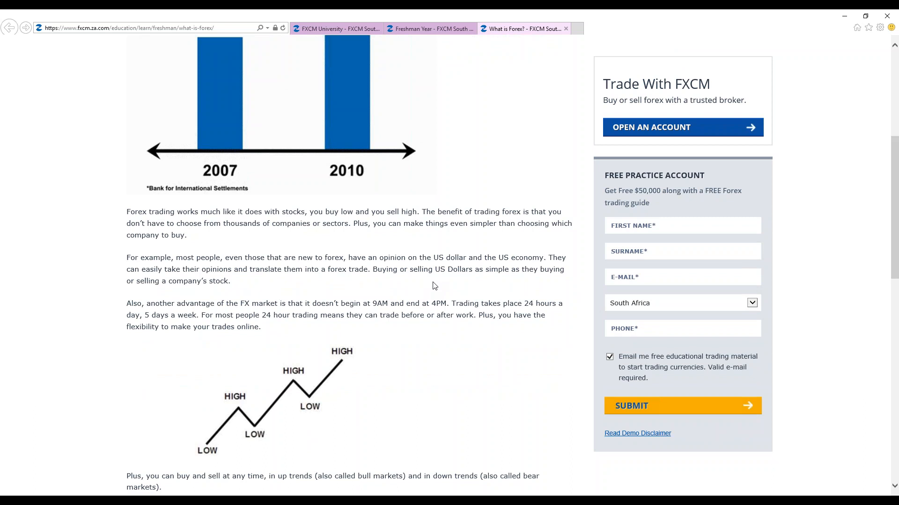
{"action": "scroll", "scroll_direction": "up", "scroll_amount": 3}
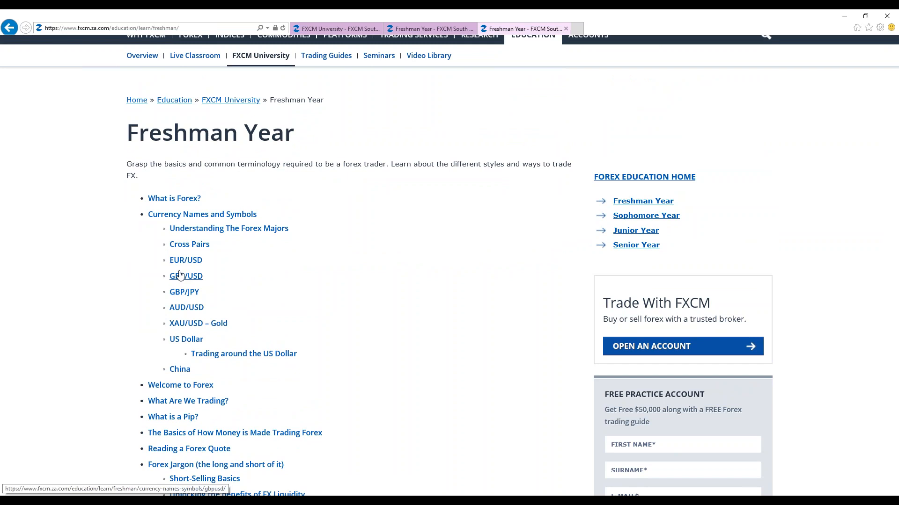
{"action": "mouse_move", "coordinate": [187, 307]}
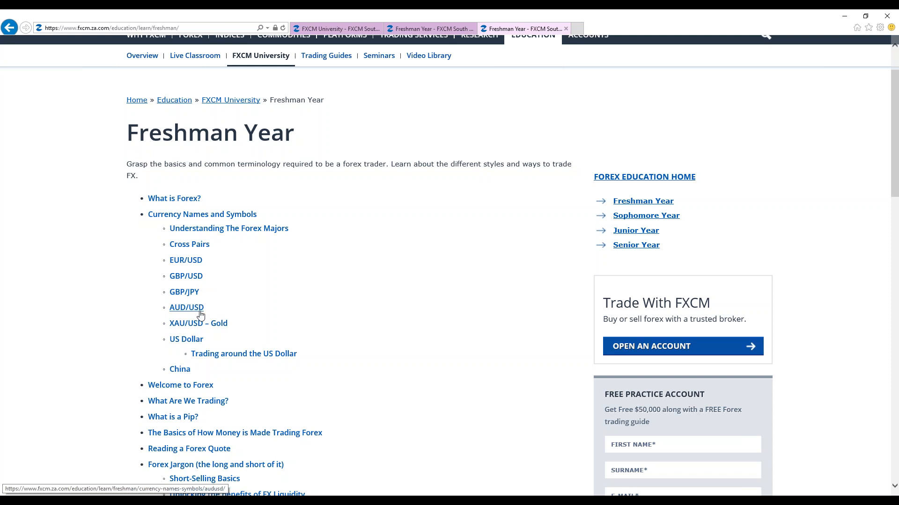
Step: Scroll down the Freshman Year lesson list toward Margin and Leverage
{"action": "scroll", "scroll_direction": "down", "scroll_amount": 3}
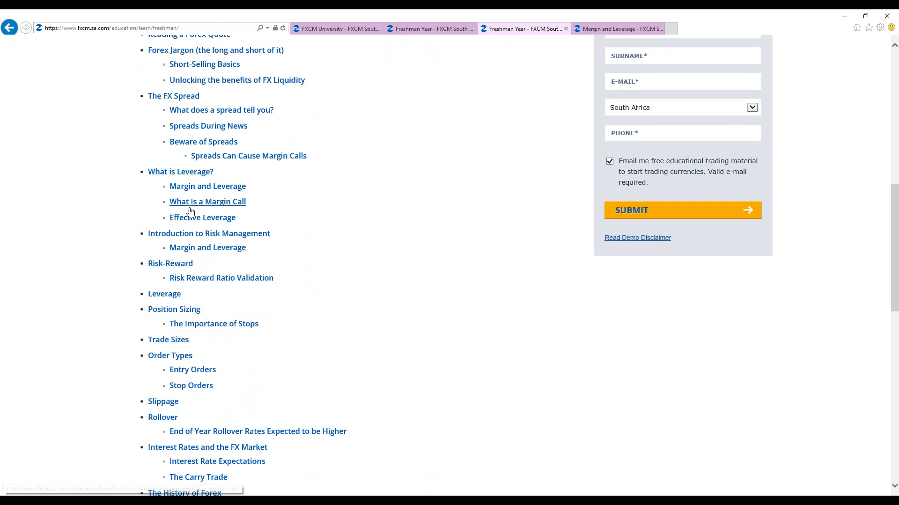
Step: Read the Margin and Leverage lesson down to the Trader A vs Trader B leverage table
{"action": "left_click", "coordinate": [207, 186]}
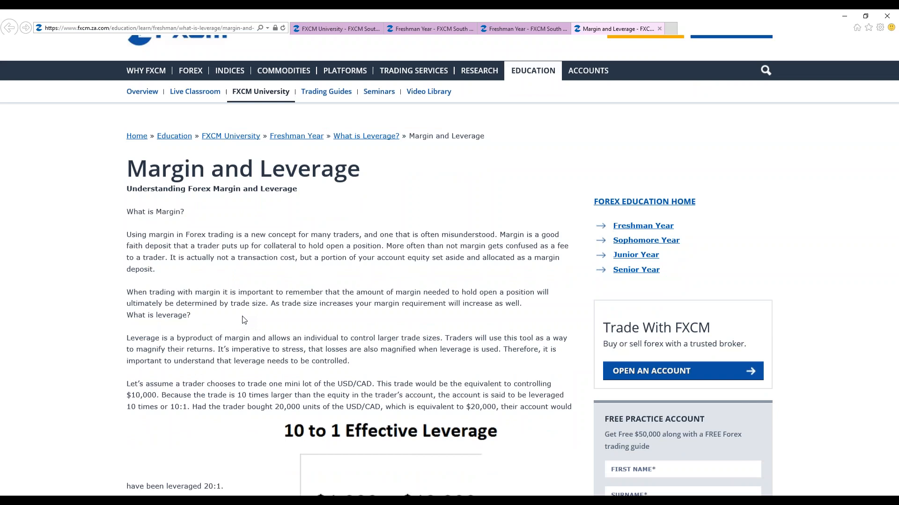
{"action": "scroll", "scroll_direction": "down", "scroll_amount": 3}
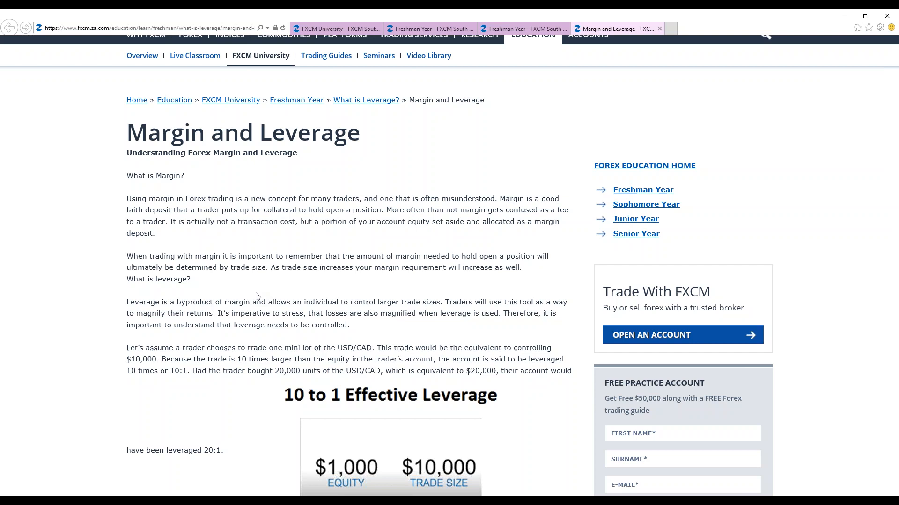
{"action": "mouse_move", "coordinate": [262, 310]}
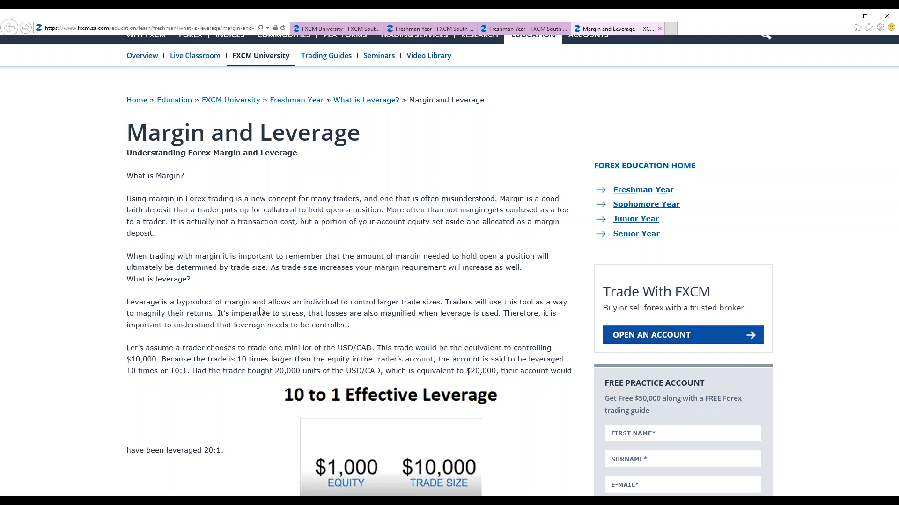
{"action": "scroll", "scroll_direction": "down", "scroll_amount": 3}
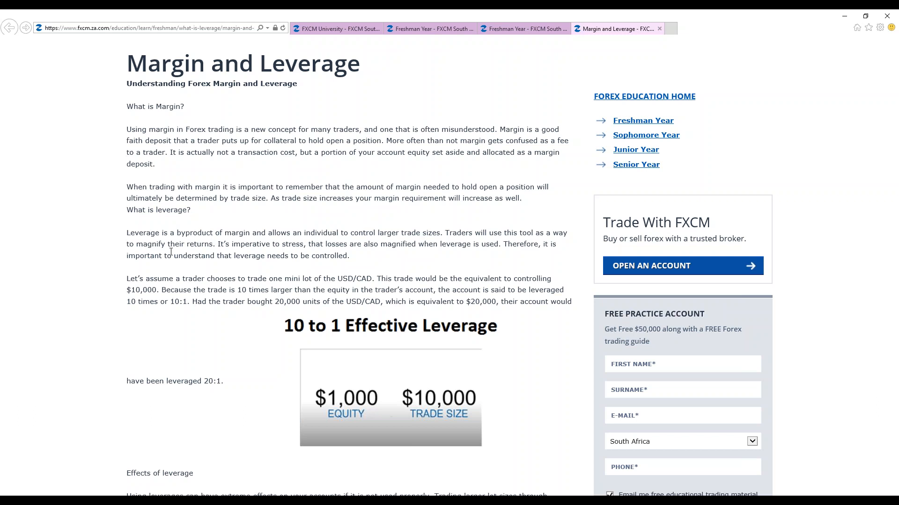
{"action": "scroll", "scroll_direction": "down", "scroll_amount": 3}
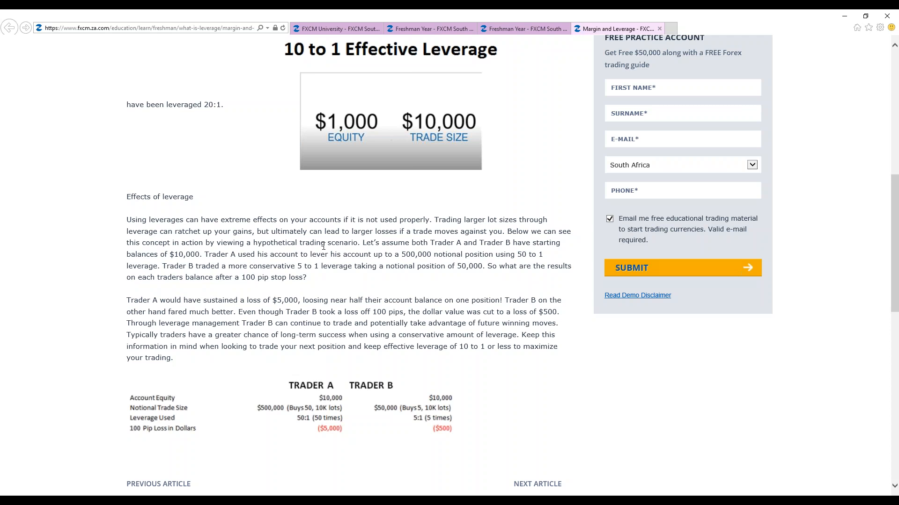
{"action": "mouse_move", "coordinate": [392, 261]}
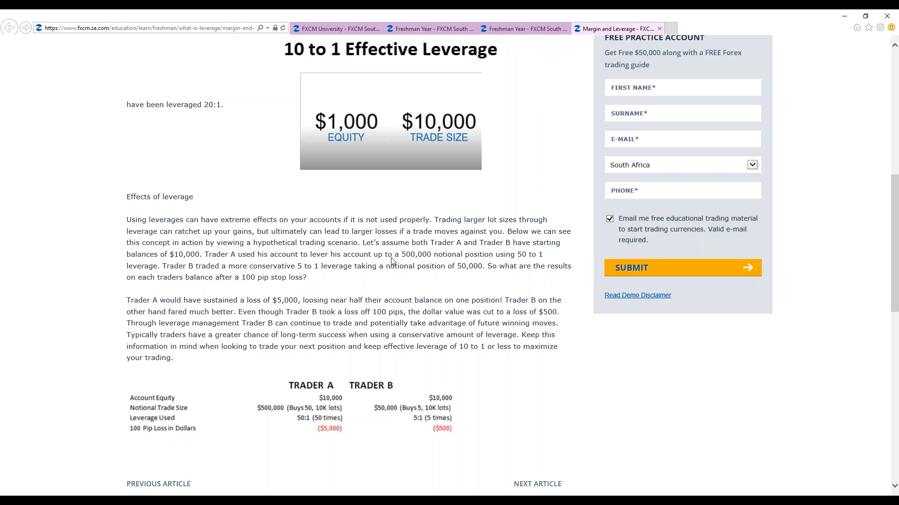
{"action": "scroll", "scroll_direction": "up", "scroll_amount": 3}
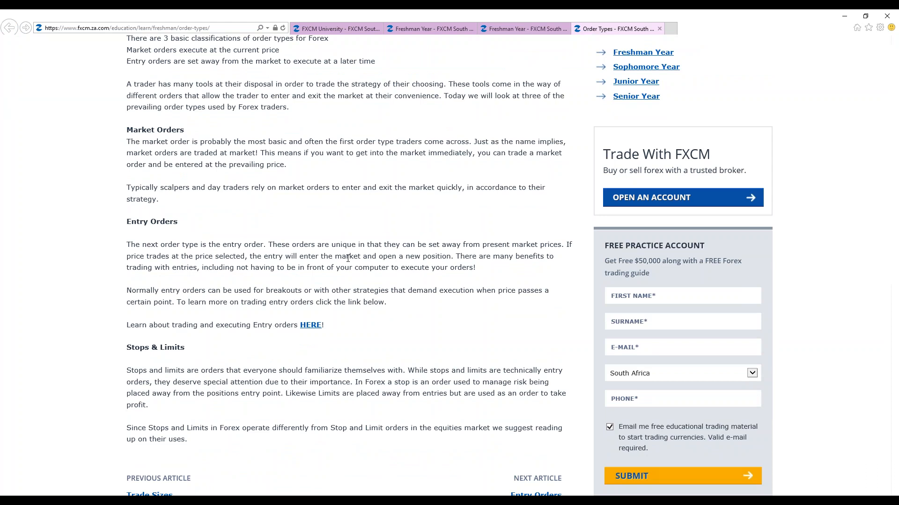
{"action": "mouse_move", "coordinate": [224, 178]}
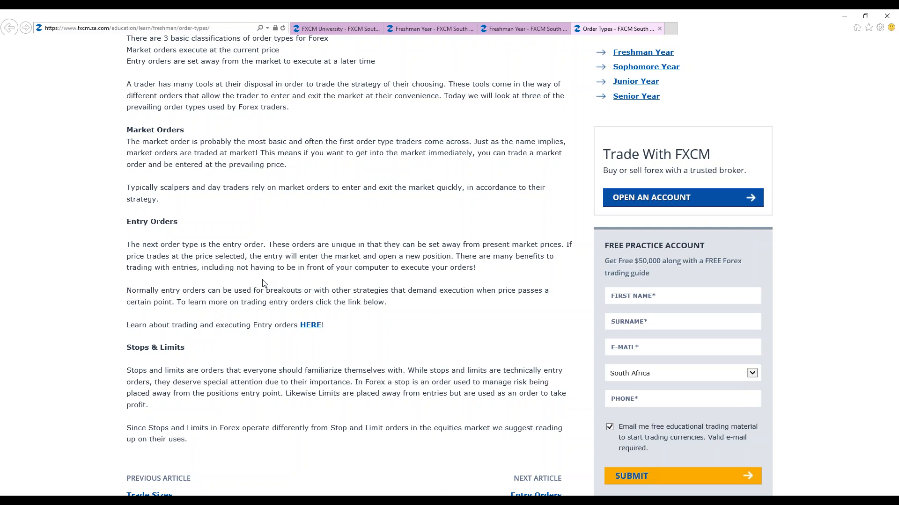
Step: Scroll back to the top of the Order Types lesson
{"action": "scroll", "scroll_direction": "up", "scroll_amount": 3}
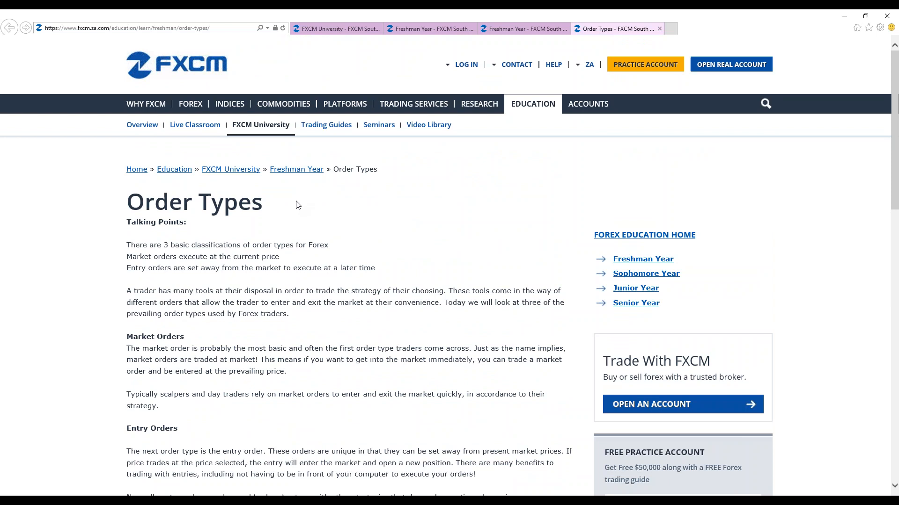
{"action": "mouse_move", "coordinate": [658, 29]}
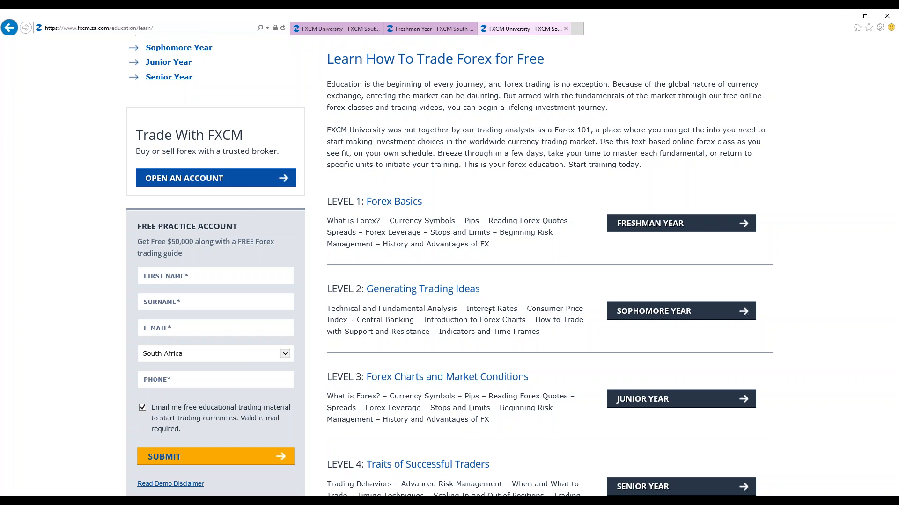
Step: Bring up the Junior Year lesson list in its own tab and switch to it
{"action": "scroll", "scroll_direction": "down", "scroll_amount": 3}
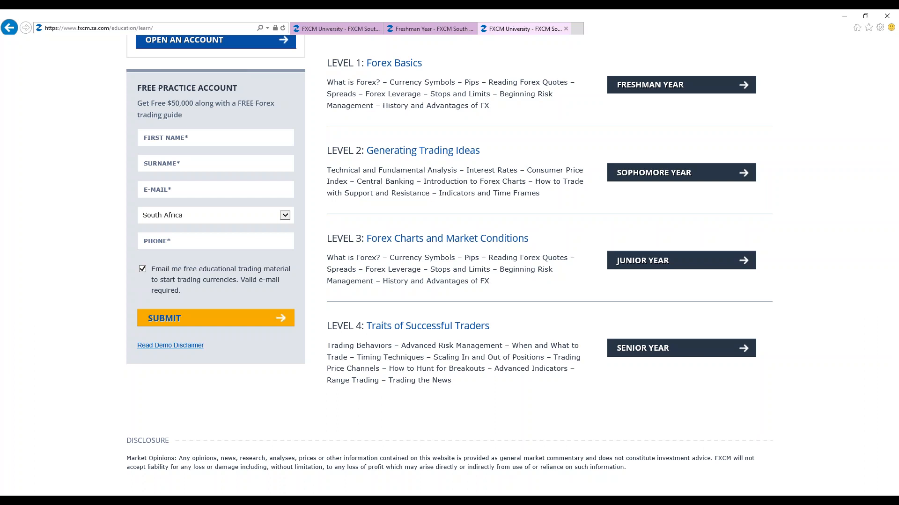
{"action": "mouse_move", "coordinate": [457, 253]}
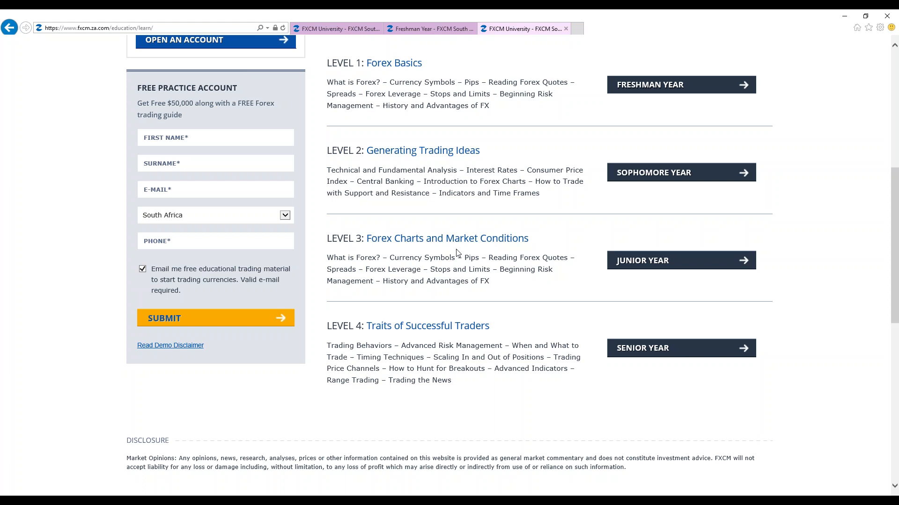
{"action": "mouse_move", "coordinate": [556, 29]}
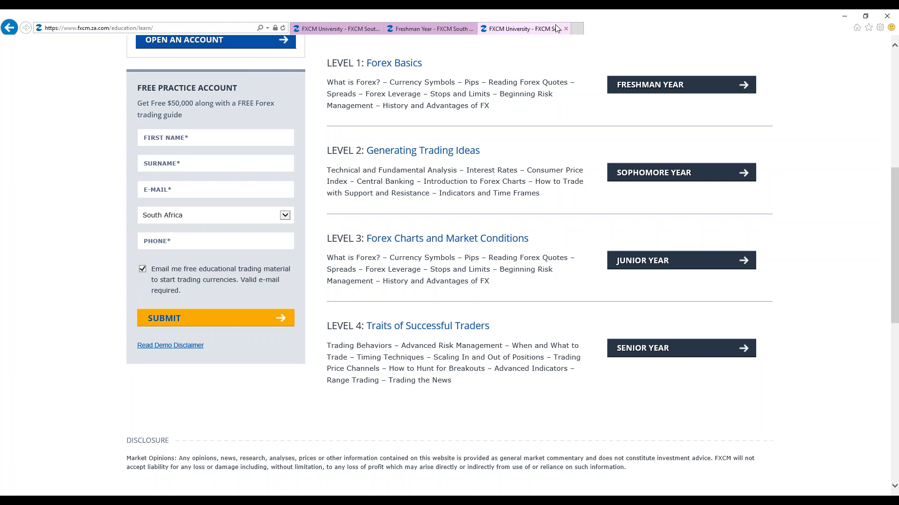
{"action": "left_click", "coordinate": [642, 259]}
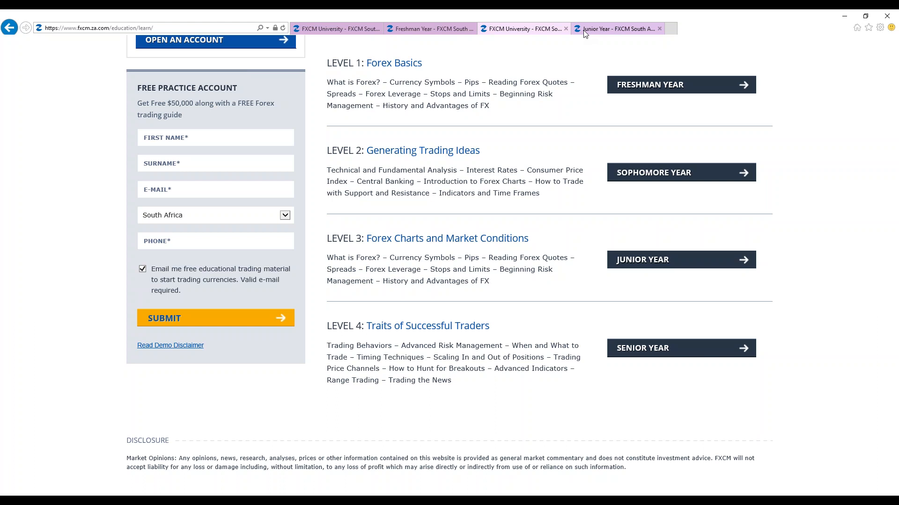
{"action": "left_click", "coordinate": [681, 260]}
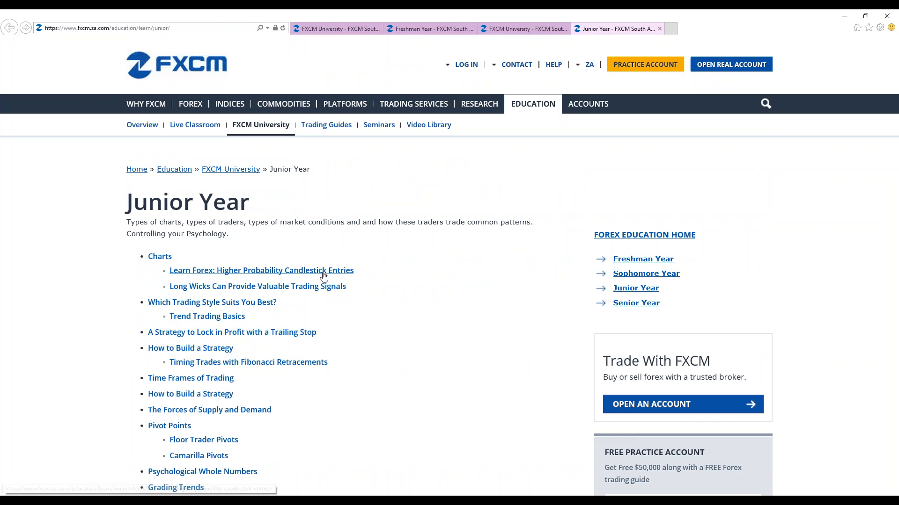
Step: Read the Higher Probability Candlestick Entries article, scrolling through its chart examples
{"action": "left_click", "coordinate": [261, 269]}
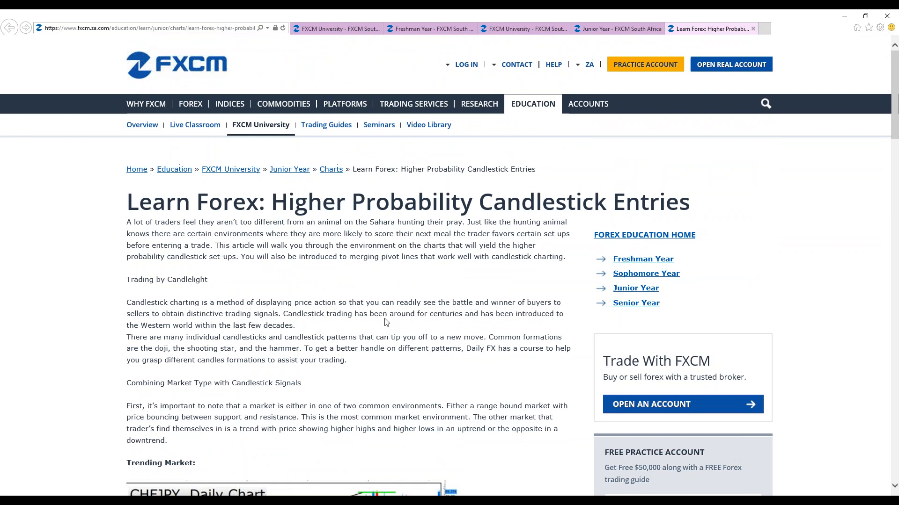
{"action": "scroll", "scroll_direction": "down", "scroll_amount": 3}
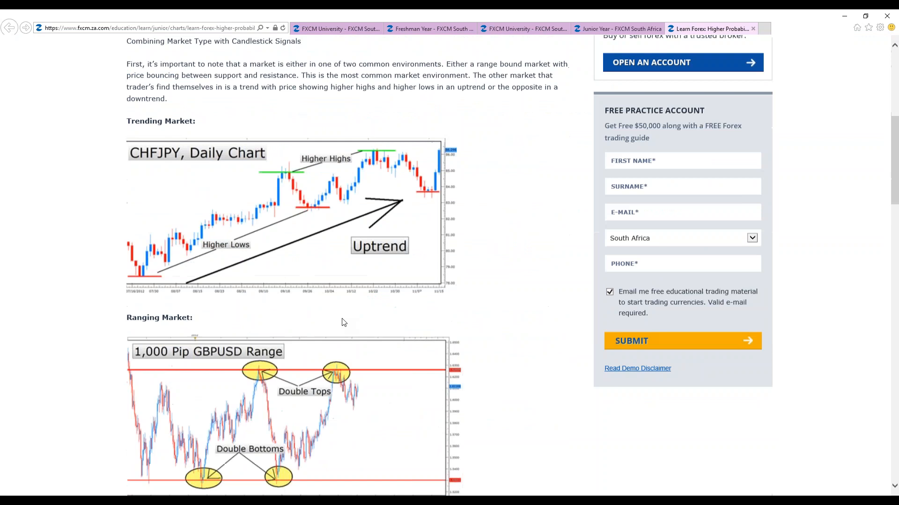
{"action": "scroll", "scroll_direction": "down", "scroll_amount": 3}
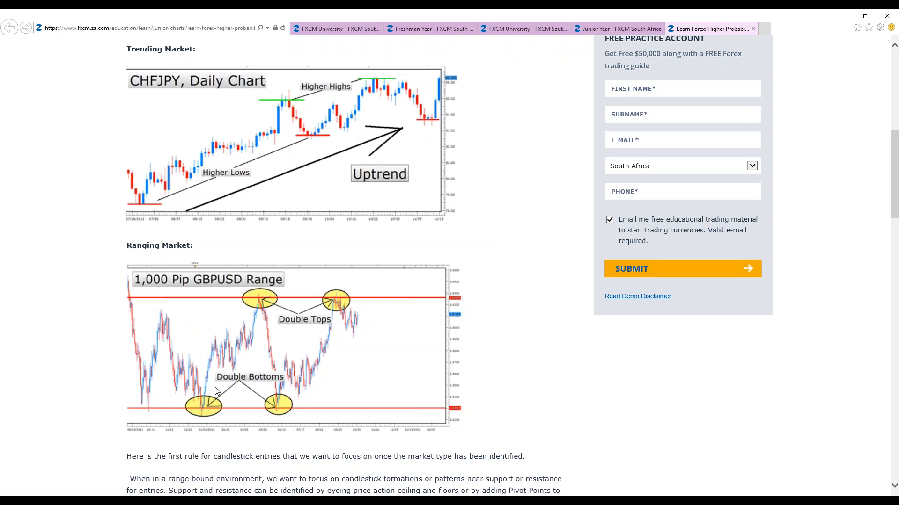
{"action": "scroll", "scroll_direction": "down", "scroll_amount": 3}
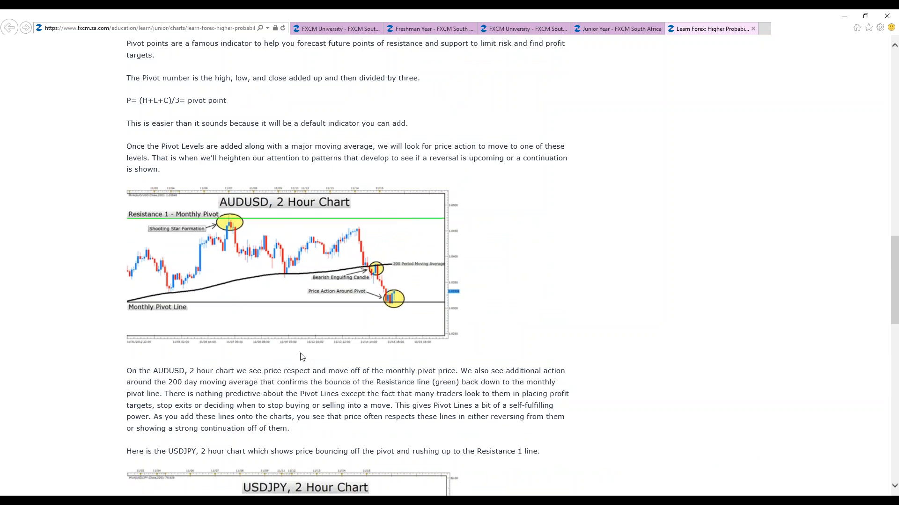
{"action": "scroll", "scroll_direction": "up", "scroll_amount": 3}
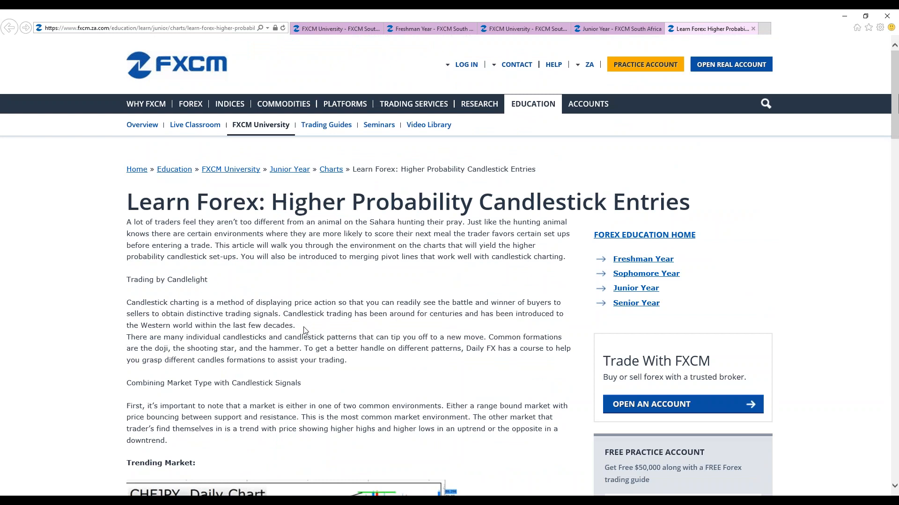
{"action": "left_click", "coordinate": [289, 169]}
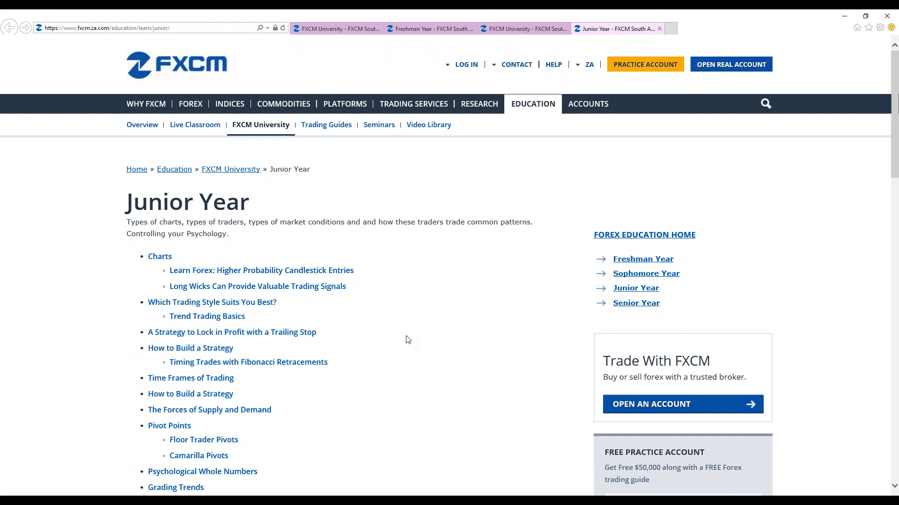
{"action": "scroll", "scroll_direction": "down", "scroll_amount": 3}
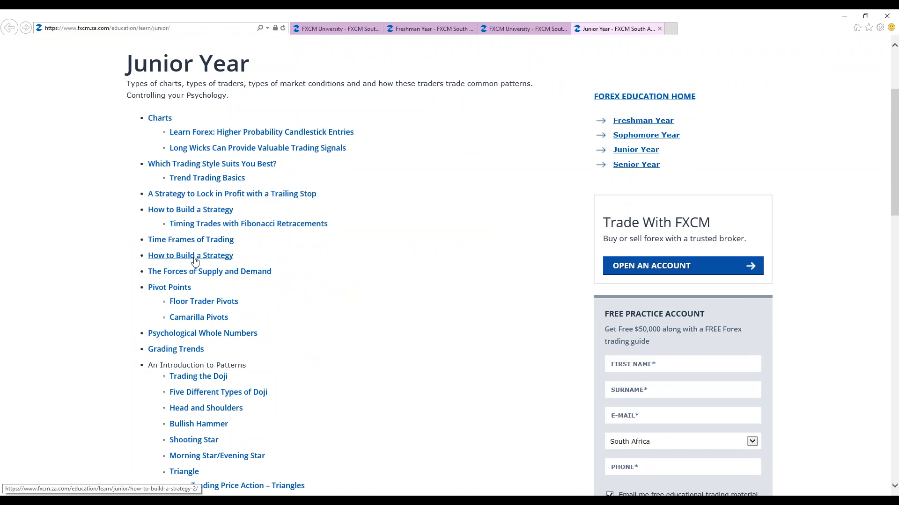
{"action": "scroll", "scroll_direction": "down", "scroll_amount": 3}
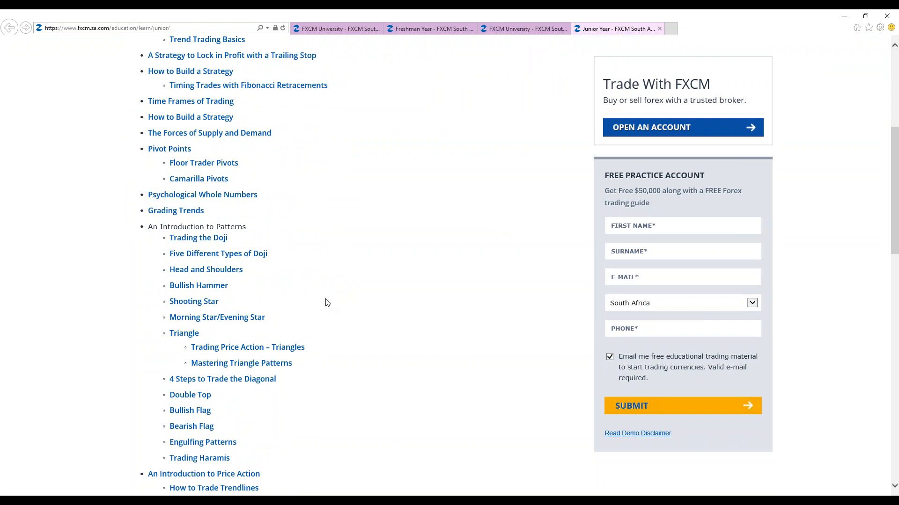
{"action": "mouse_move", "coordinate": [216, 317]}
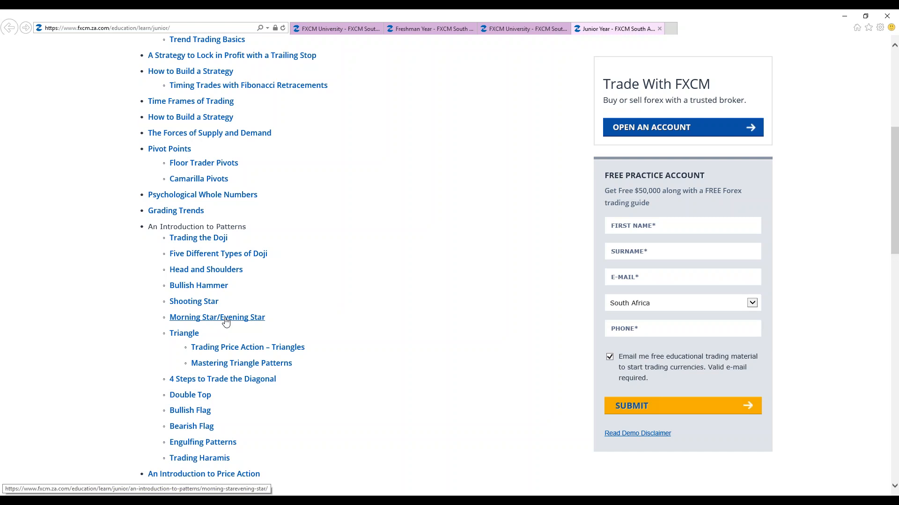
{"action": "scroll", "scroll_direction": "down", "scroll_amount": 3}
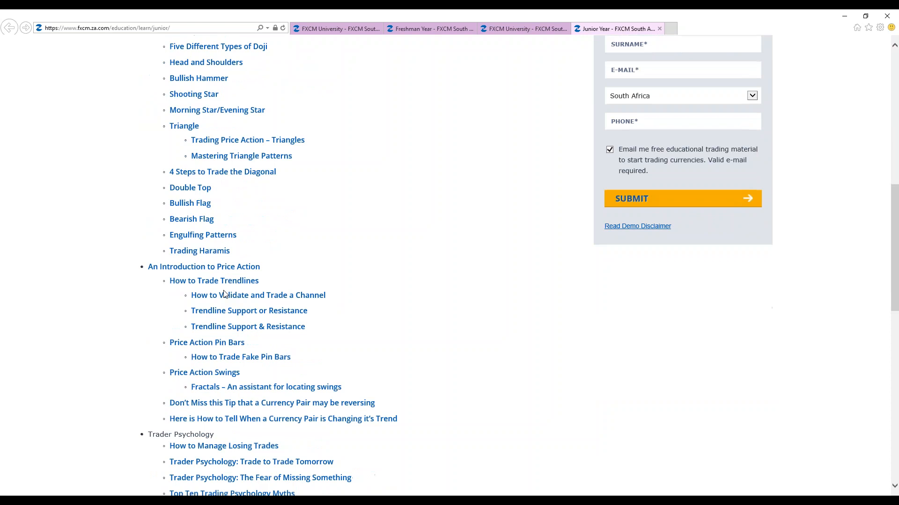
{"action": "scroll", "scroll_direction": "down", "scroll_amount": 3}
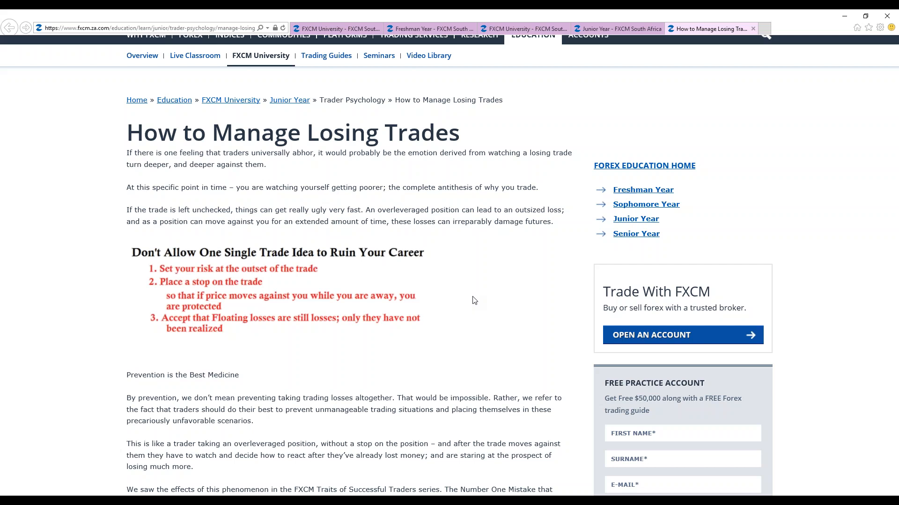
{"action": "mouse_move", "coordinate": [260, 346]}
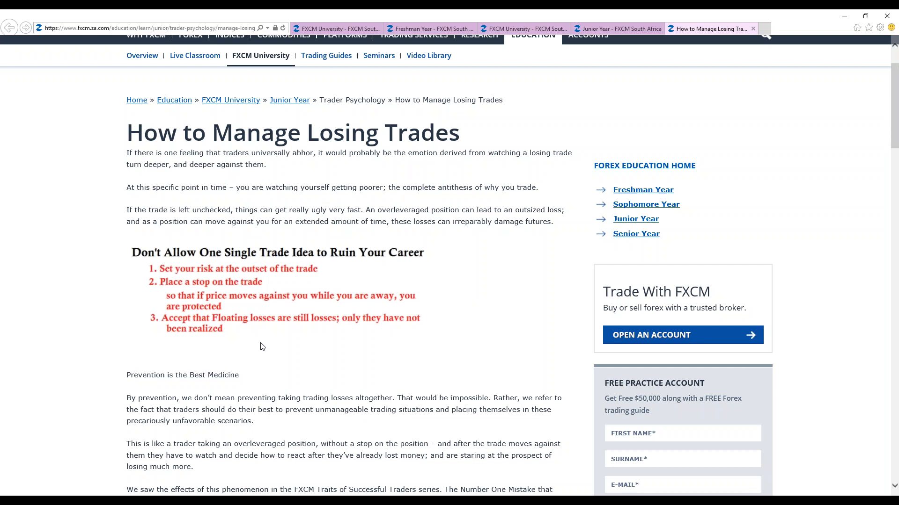
Step: Skim the top of the How to Manage Losing Trades lesson
{"action": "scroll", "scroll_direction": "down", "scroll_amount": 3}
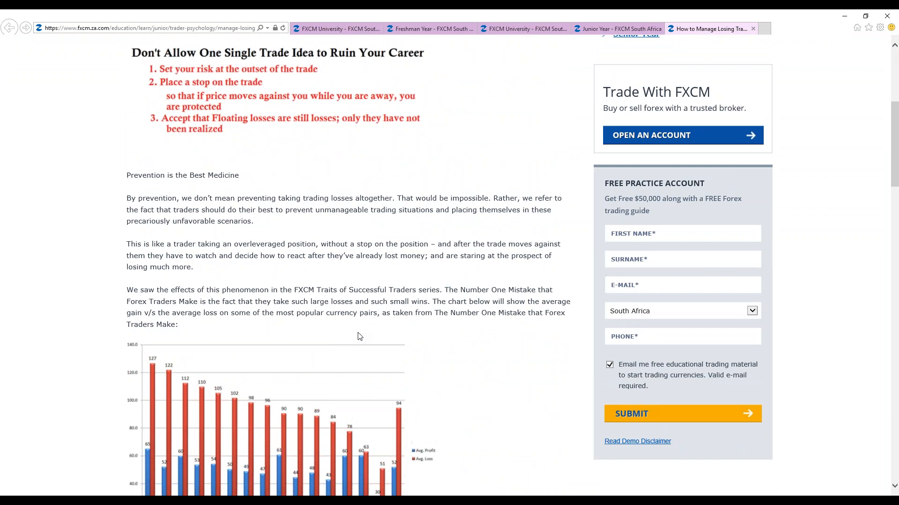
{"action": "scroll", "scroll_direction": "up", "scroll_amount": 3}
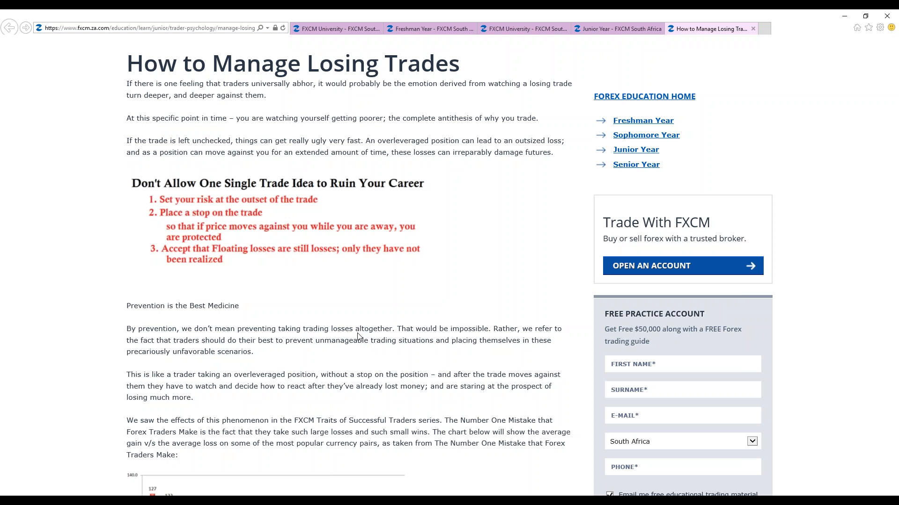
Step: Scroll further through the How to Manage Losing Trades article before leaving its tab
{"action": "scroll", "scroll_direction": "down", "scroll_amount": 3}
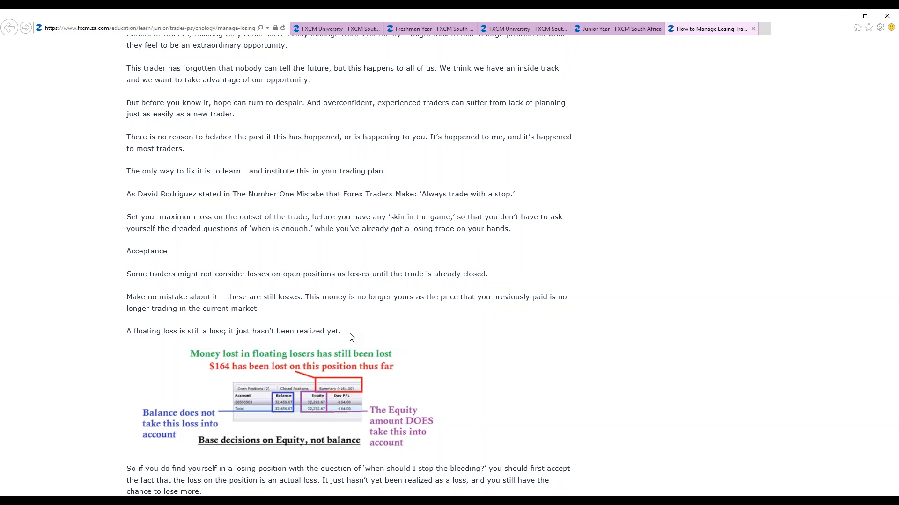
{"action": "scroll", "scroll_direction": "down", "scroll_amount": 3}
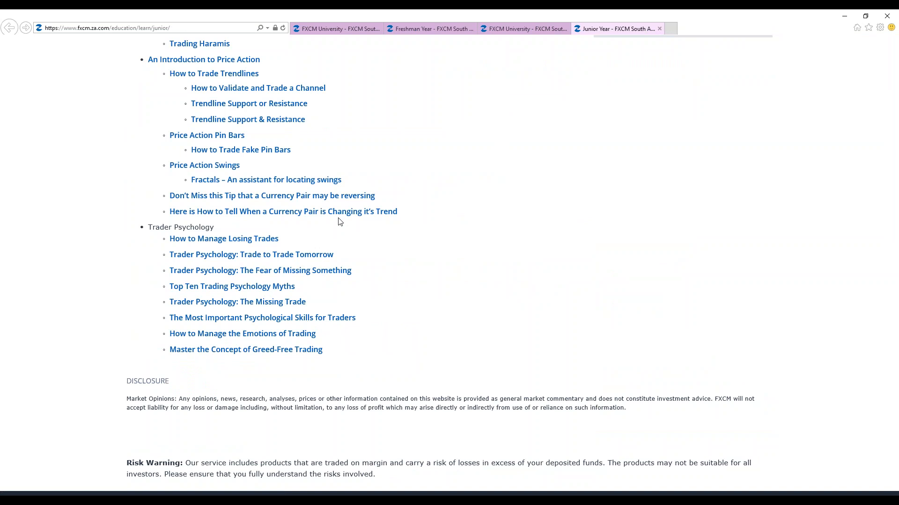
Step: Scroll back up to the Forex Education Home sidebar for the Senior Year link
{"action": "scroll", "scroll_direction": "up", "scroll_amount": 3}
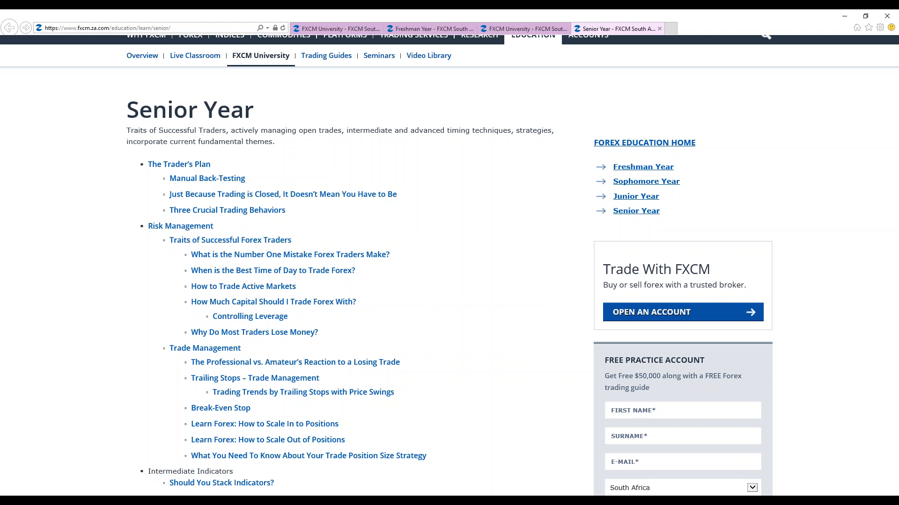
{"action": "scroll", "scroll_direction": "down", "scroll_amount": 3}
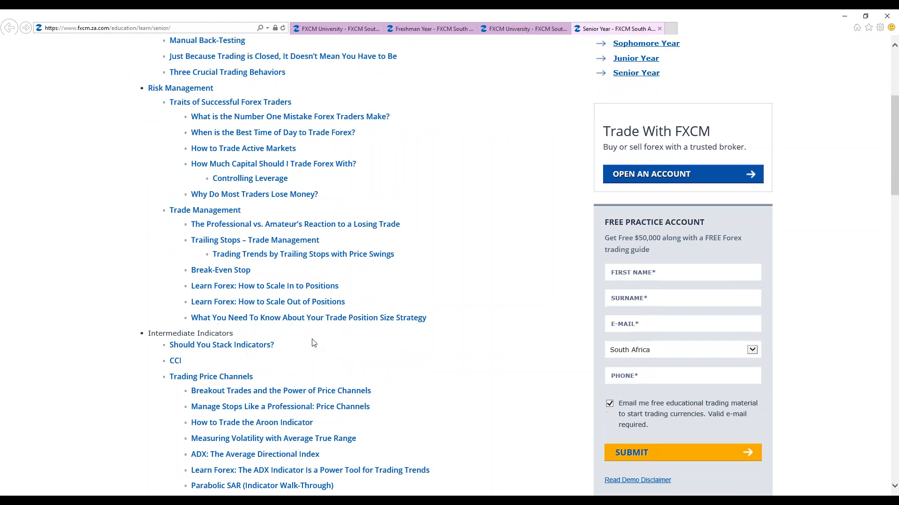
{"action": "mouse_move", "coordinate": [227, 354]}
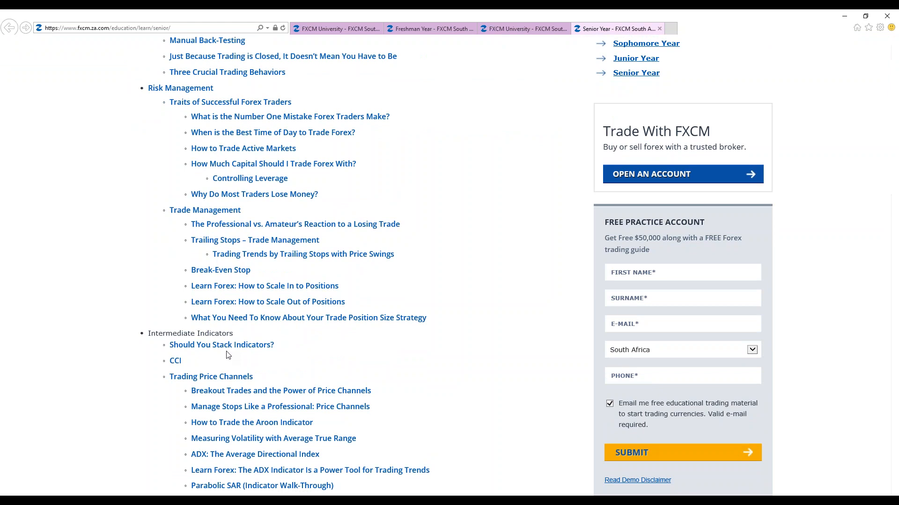
{"action": "scroll", "scroll_direction": "down", "scroll_amount": 3}
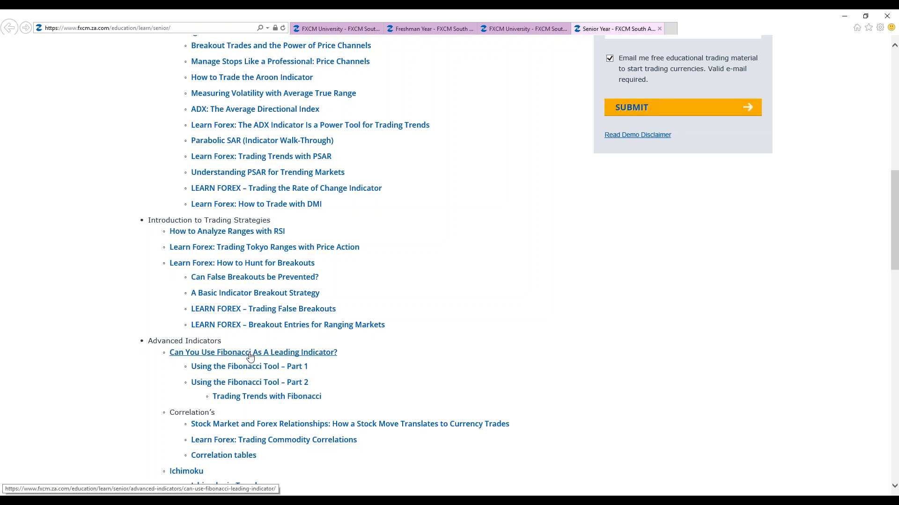
{"action": "scroll", "scroll_direction": "down", "scroll_amount": 3}
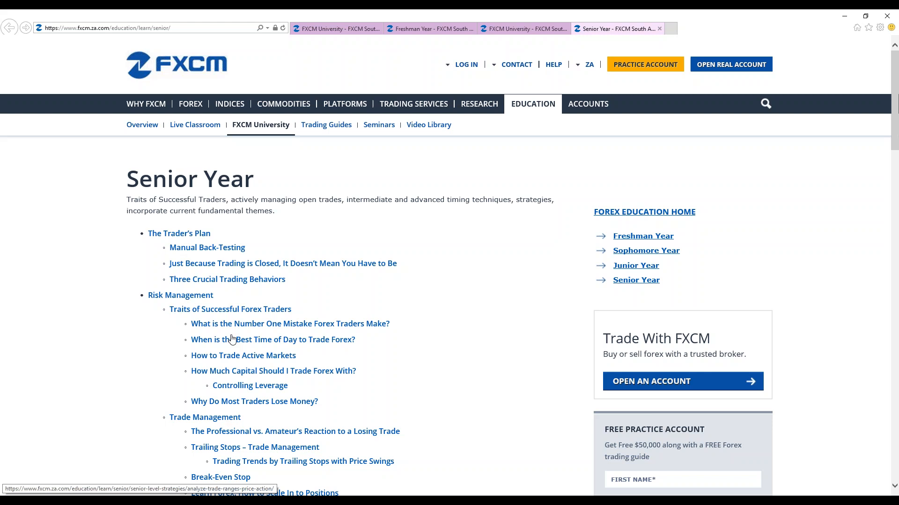
{"action": "mouse_move", "coordinate": [478, 213]}
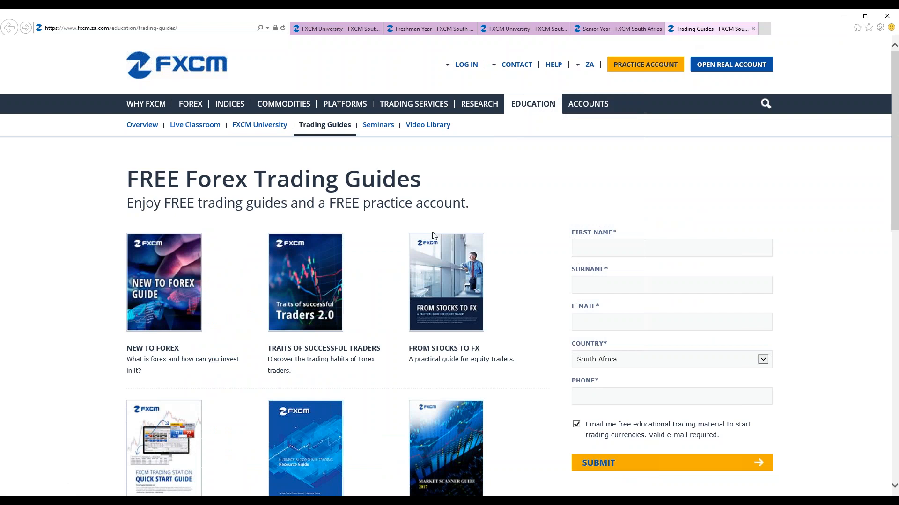
{"action": "mouse_move", "coordinate": [361, 298]}
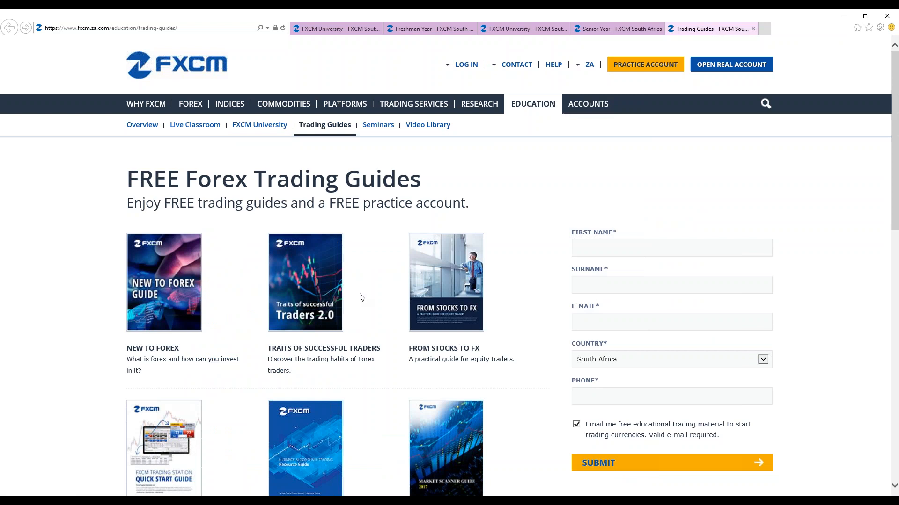
{"action": "scroll", "scroll_direction": "down", "scroll_amount": 3}
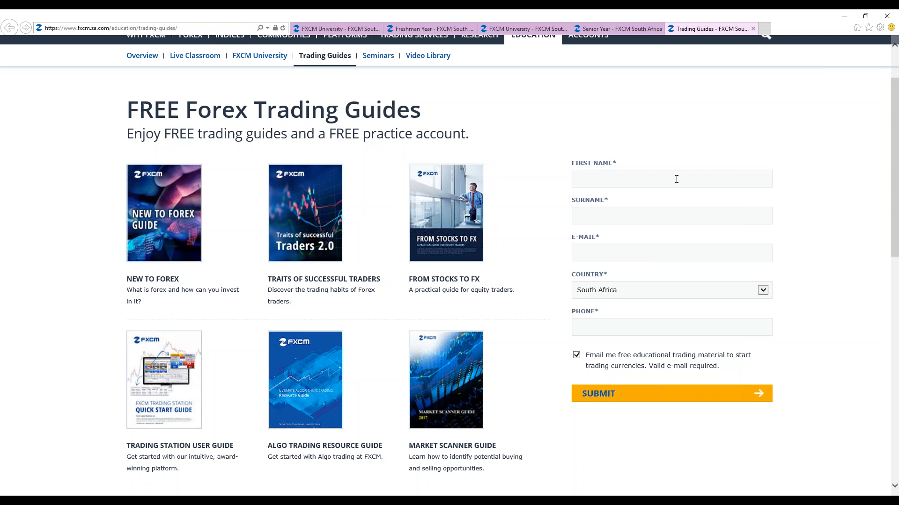
{"action": "left_click", "coordinate": [670, 178]}
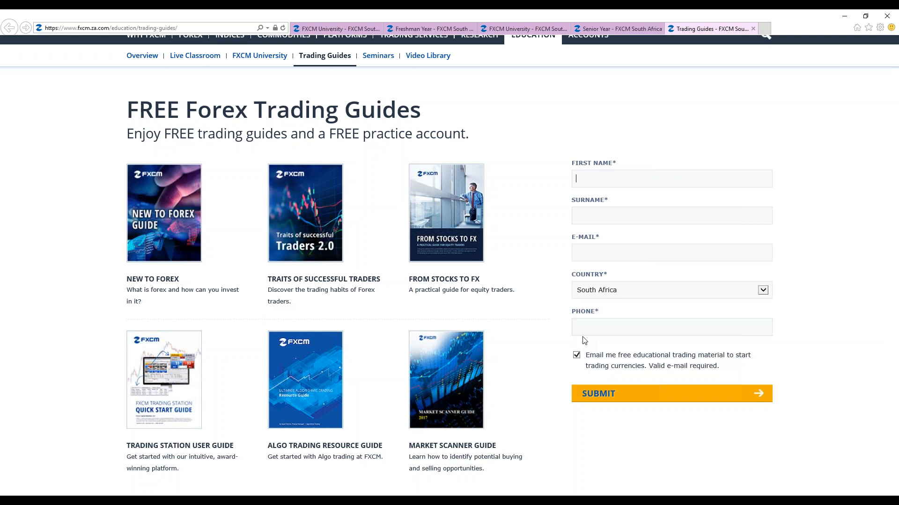
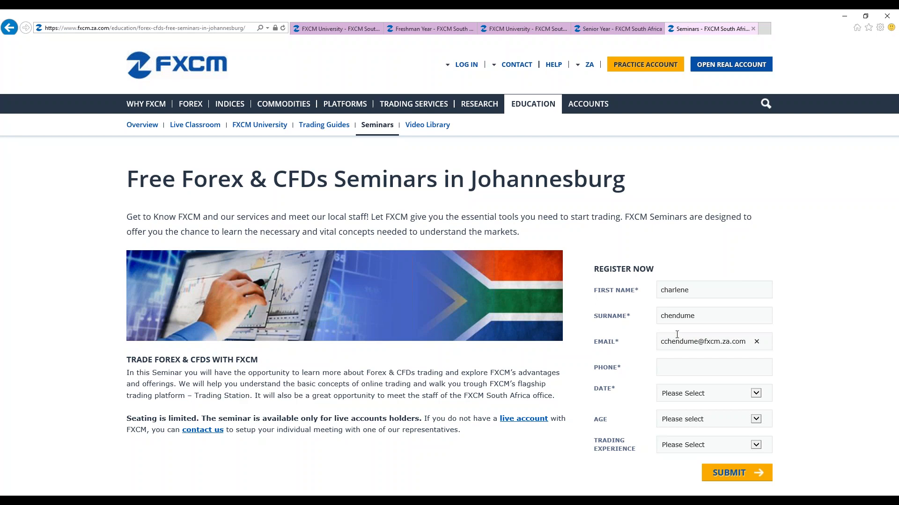
{"action": "left_click", "coordinate": [714, 393]}
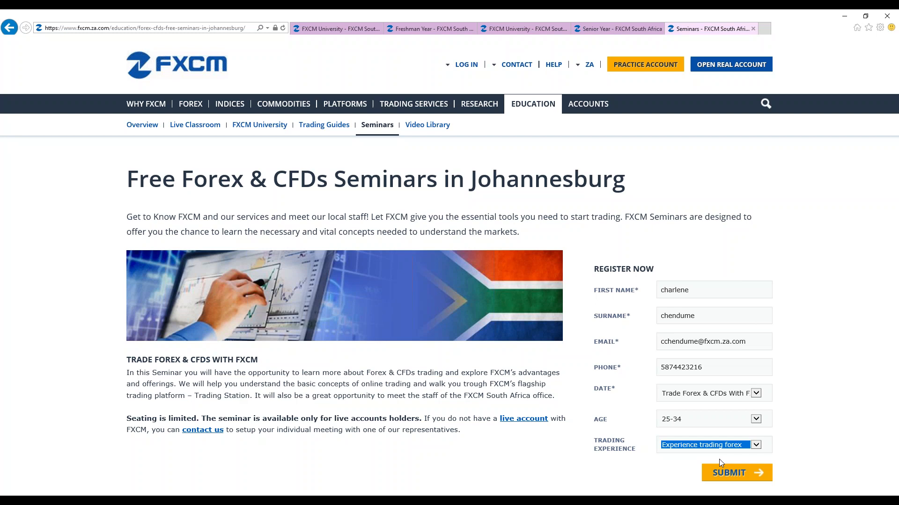
{"action": "mouse_move", "coordinate": [637, 358]}
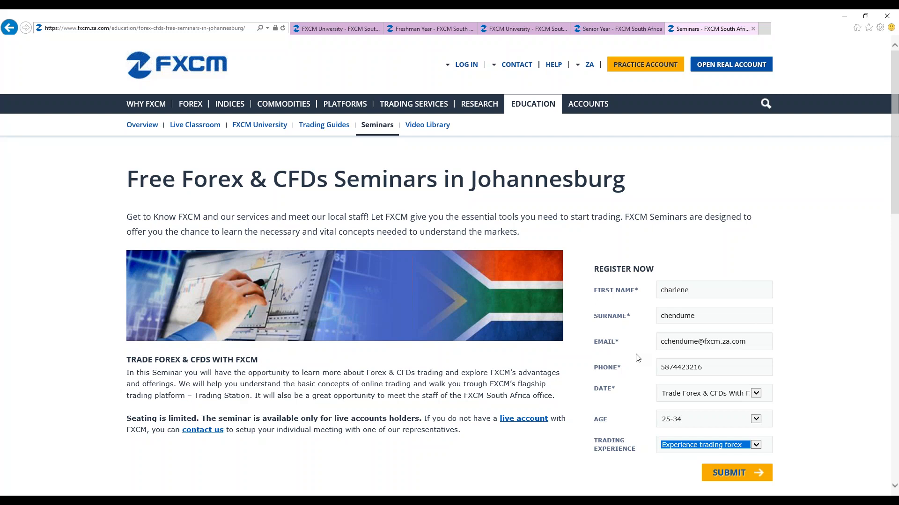
Step: Browse the Video Library's popular videos, Trading Station features and order types sections
{"action": "left_click", "coordinate": [427, 124]}
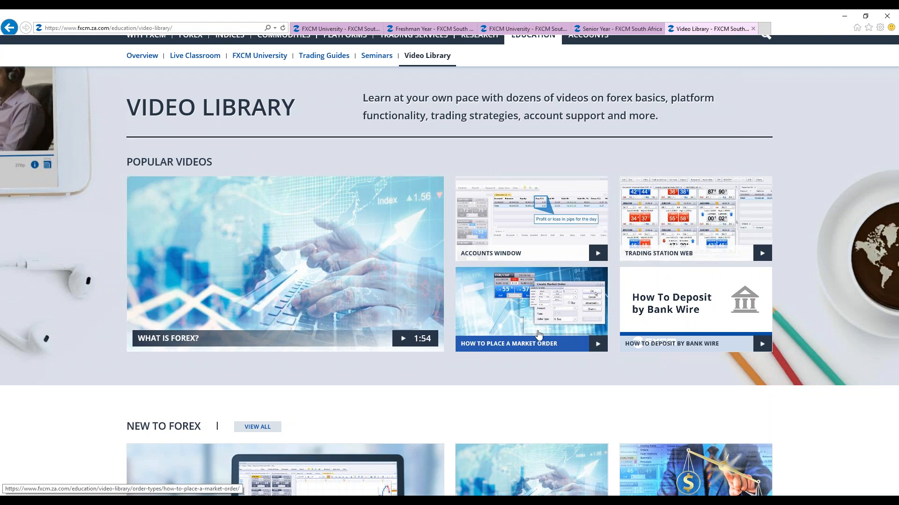
{"action": "scroll", "scroll_direction": "down", "scroll_amount": 3}
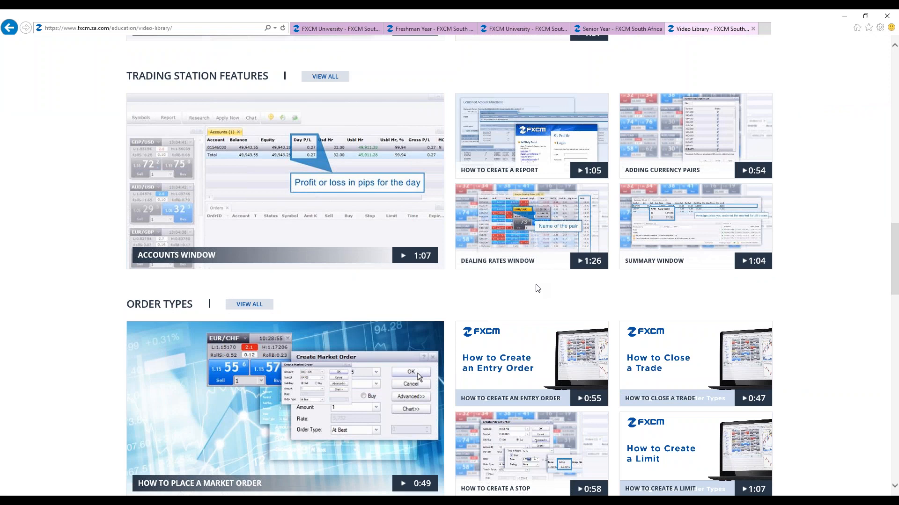
{"action": "scroll", "scroll_direction": "up", "scroll_amount": 3}
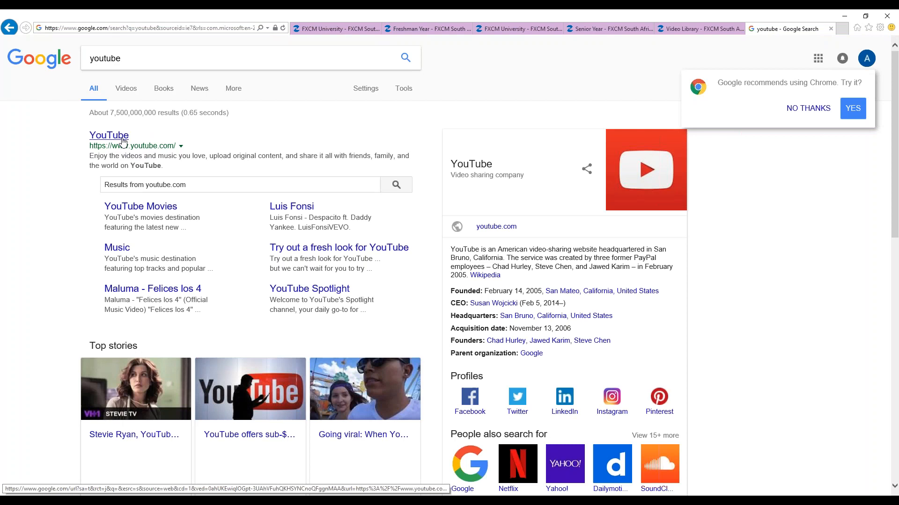
Step: Go to YouTube from the Google search results
{"action": "left_click", "coordinate": [108, 135]}
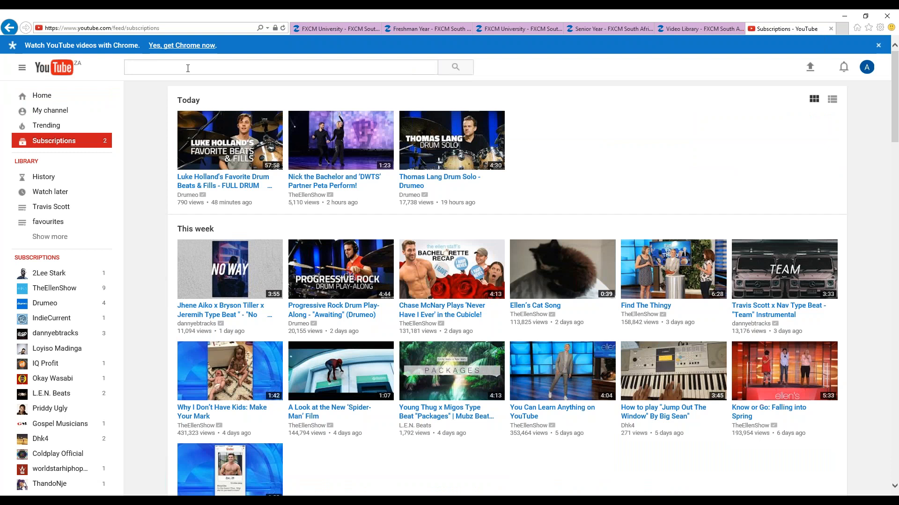
Step: Search 'fxcm south africa', enter the FXCM channel and scroll to its Trading Station Features videos
{"action": "type", "text": "fxcm south africa"}
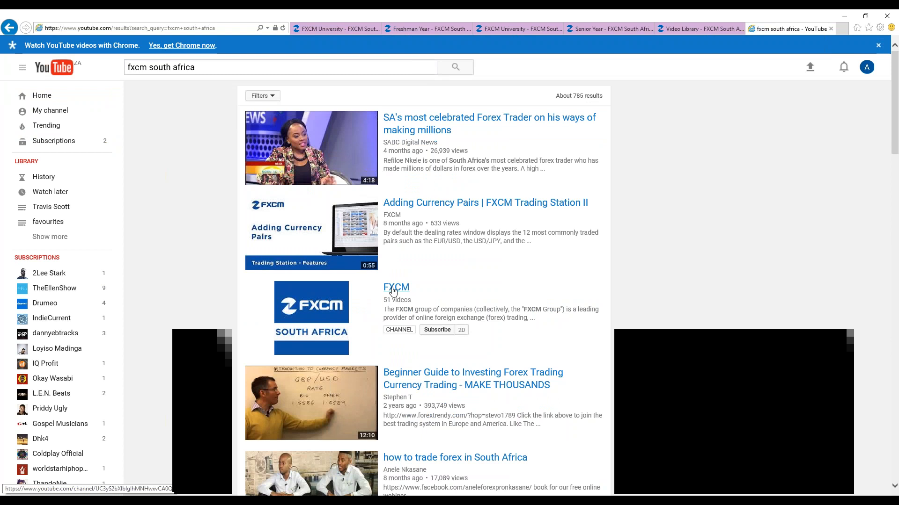
{"action": "left_click", "coordinate": [396, 288]}
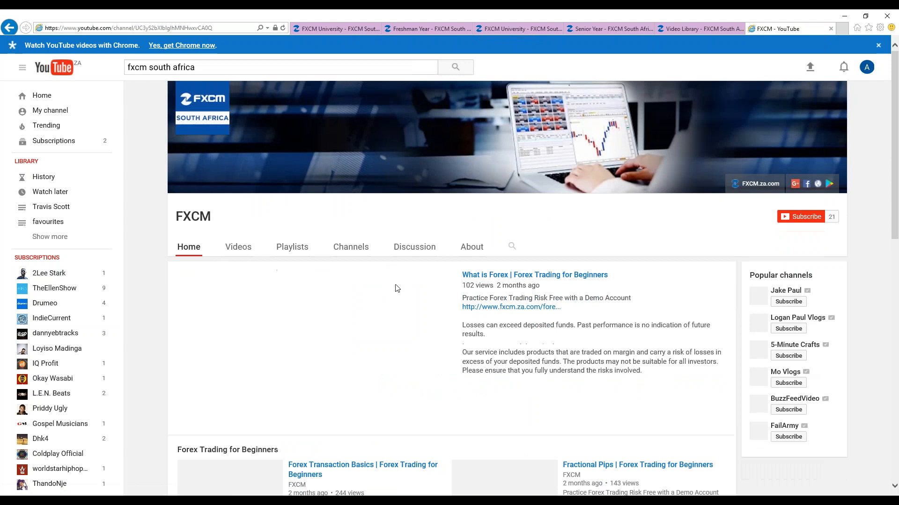
{"action": "scroll", "scroll_direction": "down", "scroll_amount": 3}
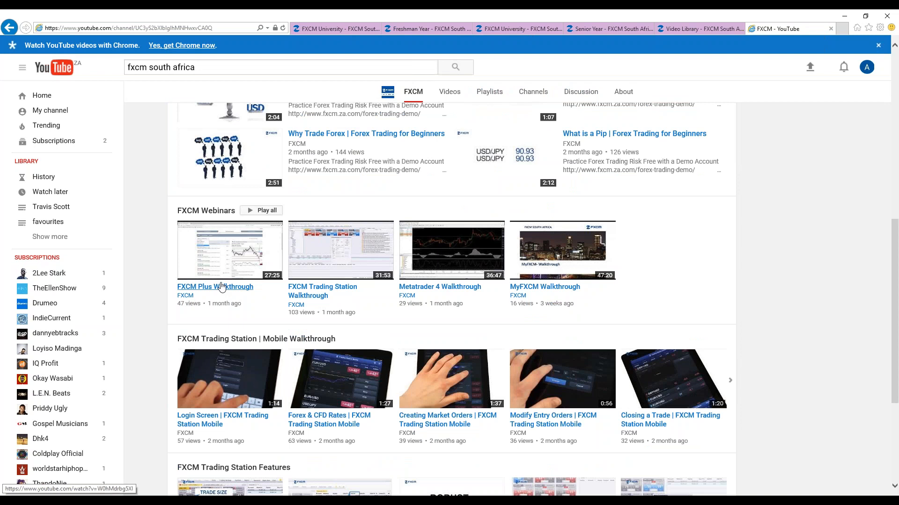
{"action": "scroll", "scroll_direction": "down", "scroll_amount": 3}
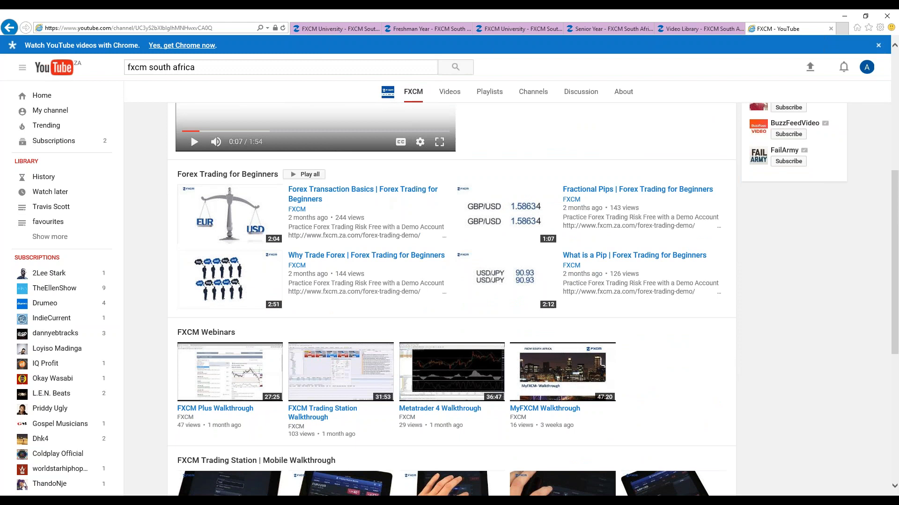
{"action": "scroll", "scroll_direction": "down", "scroll_amount": 3}
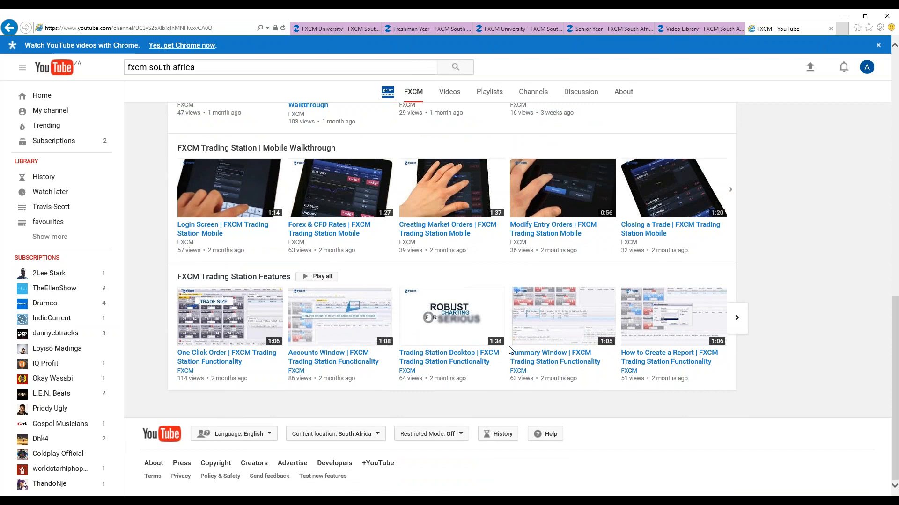
{"action": "mouse_move", "coordinate": [367, 318]}
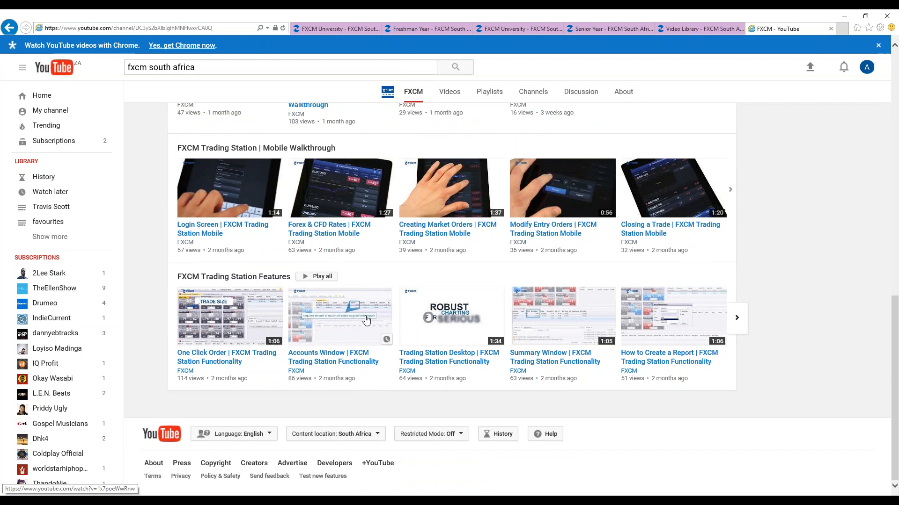